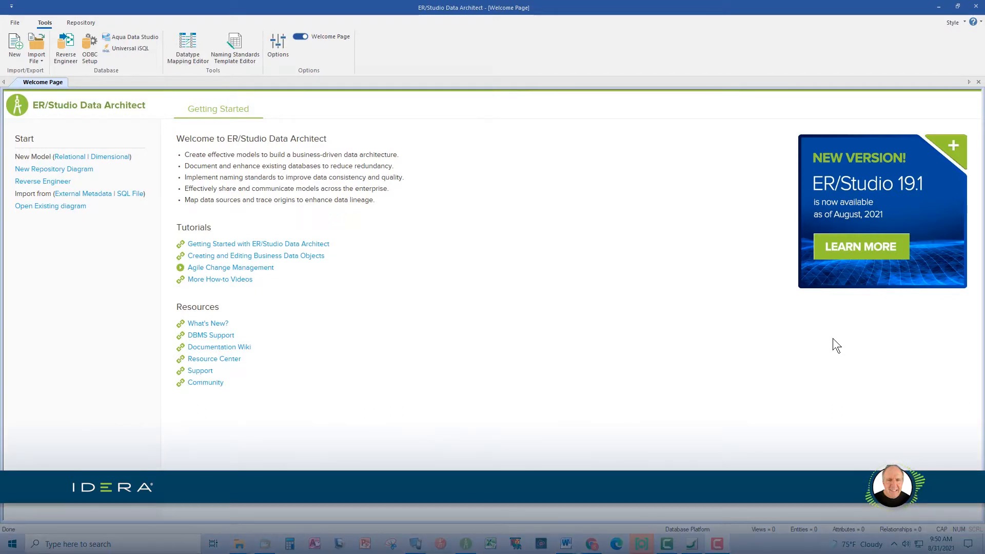
mouse_move(530, 7)
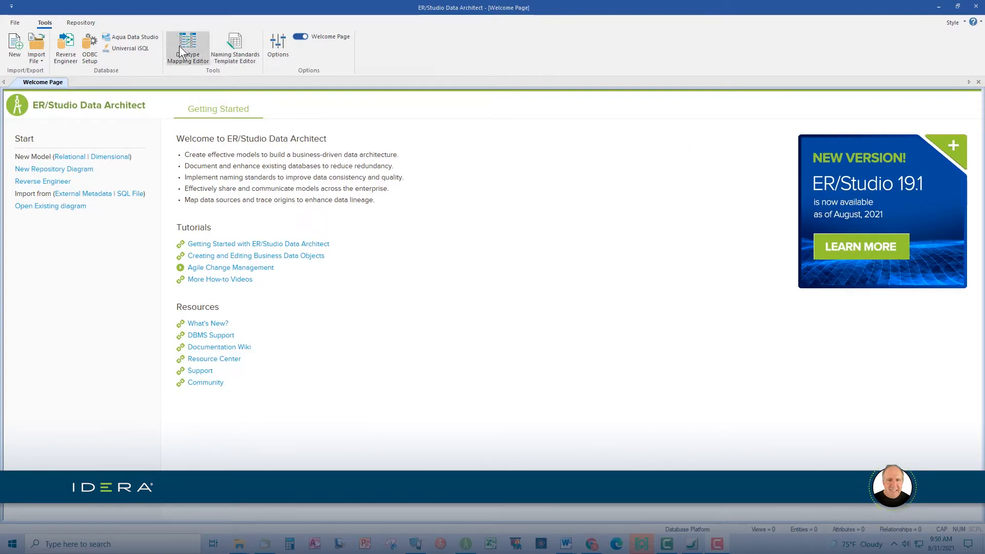
Step: Check the File menu's recent documents, then show the Repository ribbon commands
left_click(14, 22)
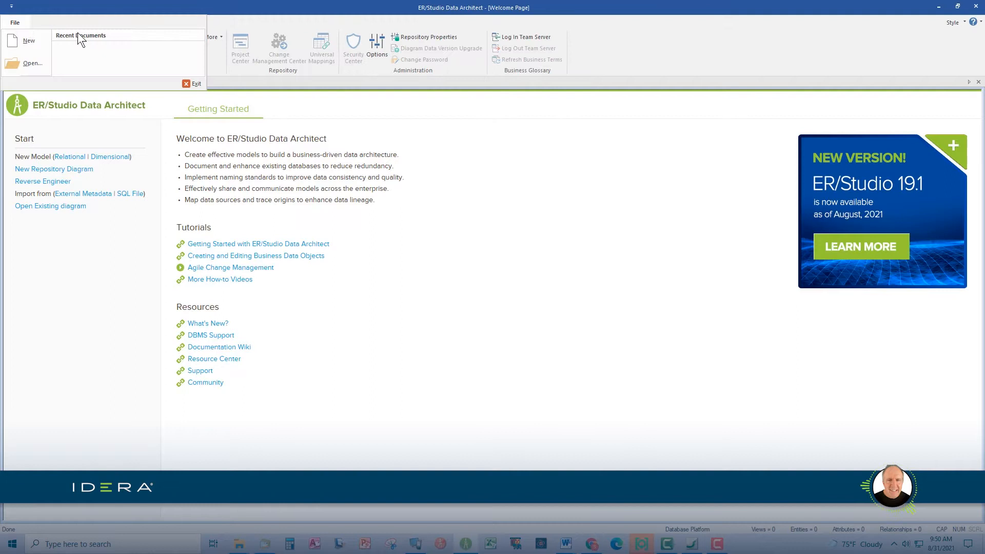
mouse_move(176, 67)
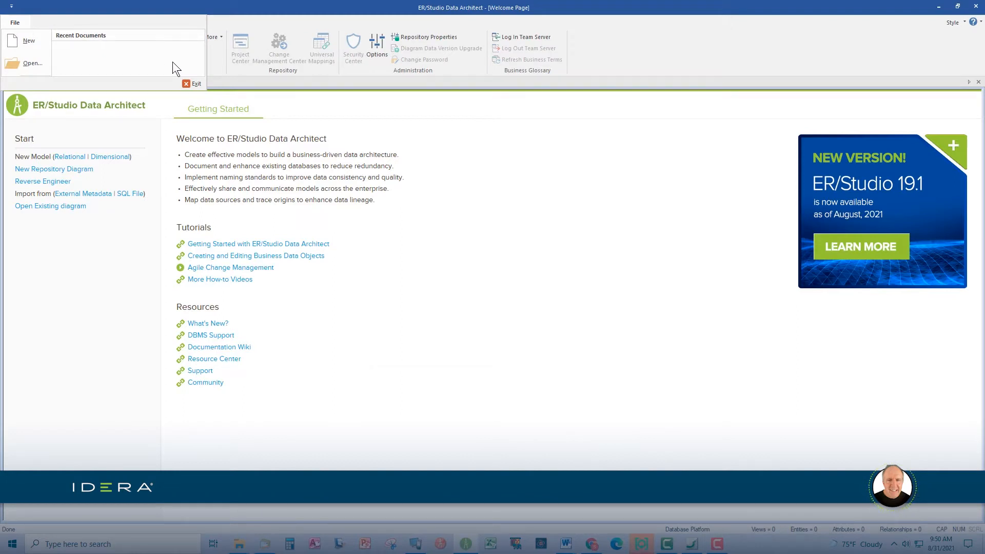
left_click(80, 22)
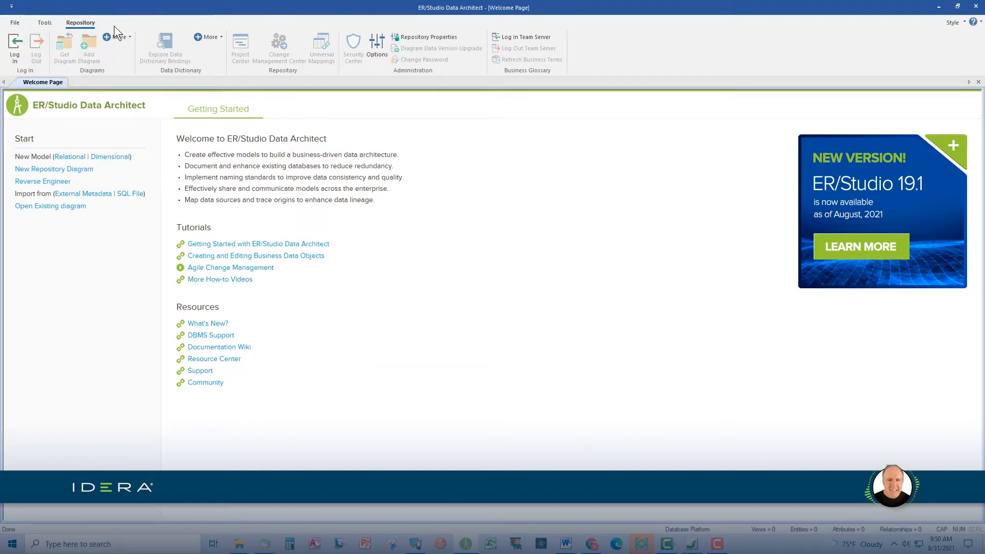
mouse_move(508, 265)
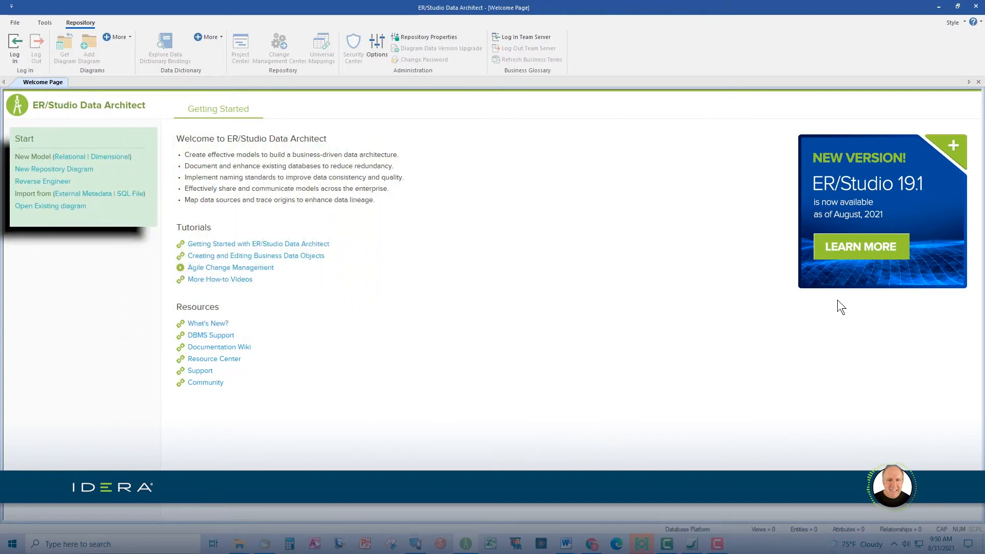
mouse_move(247, 97)
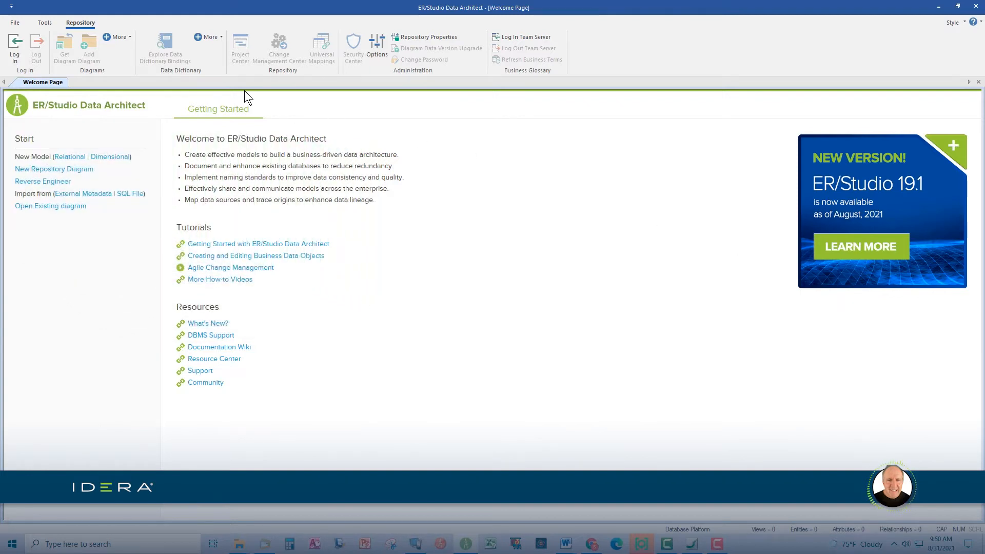
Step: Switch off the Welcome Page toggle in the Tools tab's Options group
left_click(45, 23)
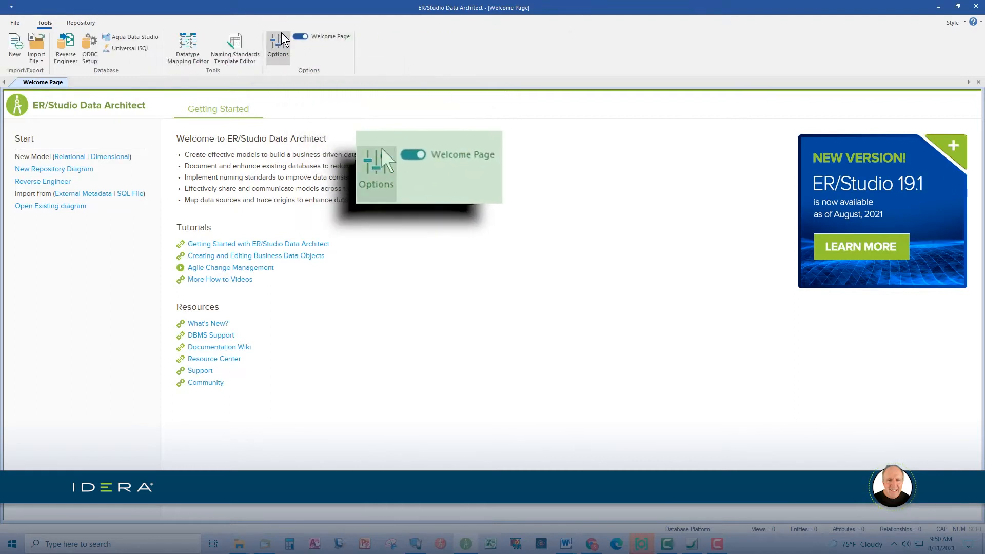
left_click(301, 36)
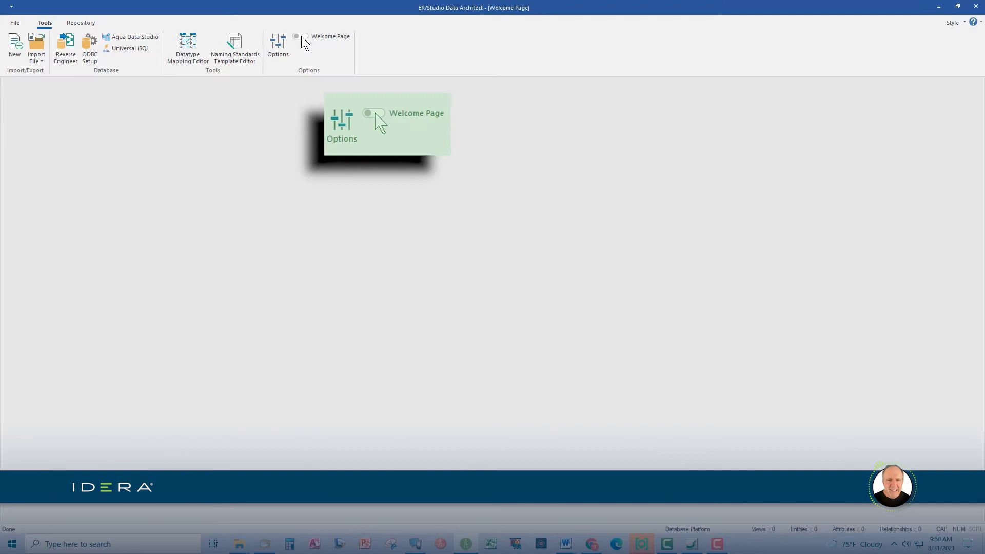
left_click(300, 36)
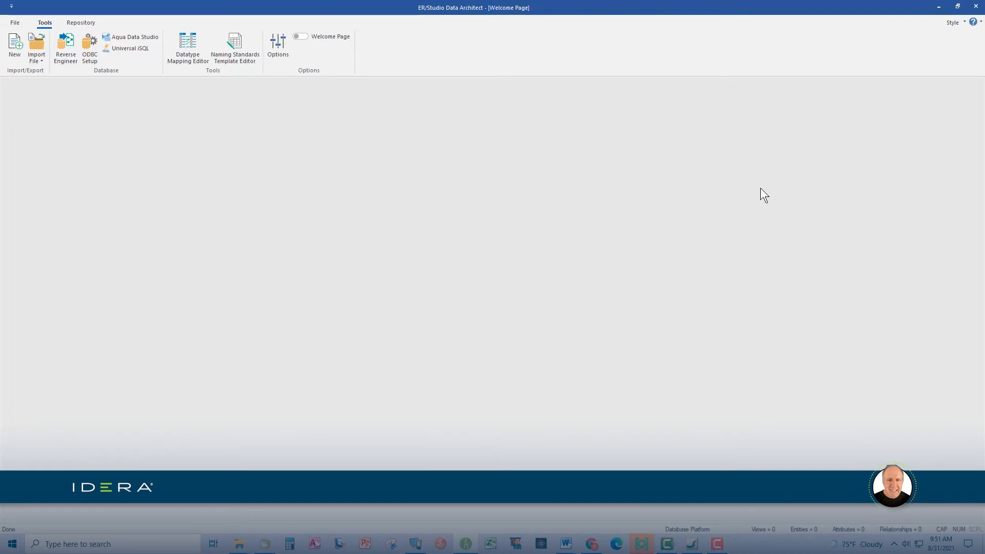
mouse_move(593, 92)
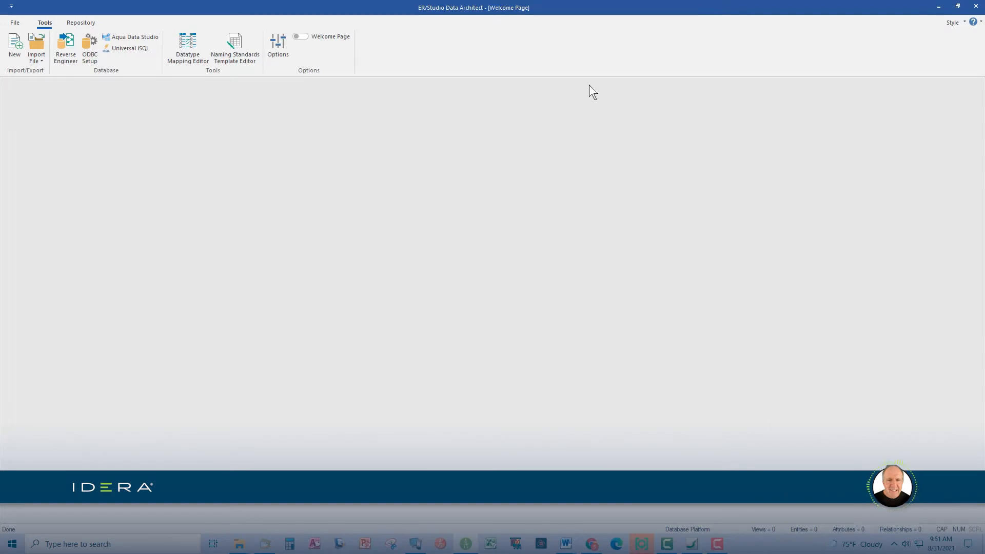
mouse_move(597, 98)
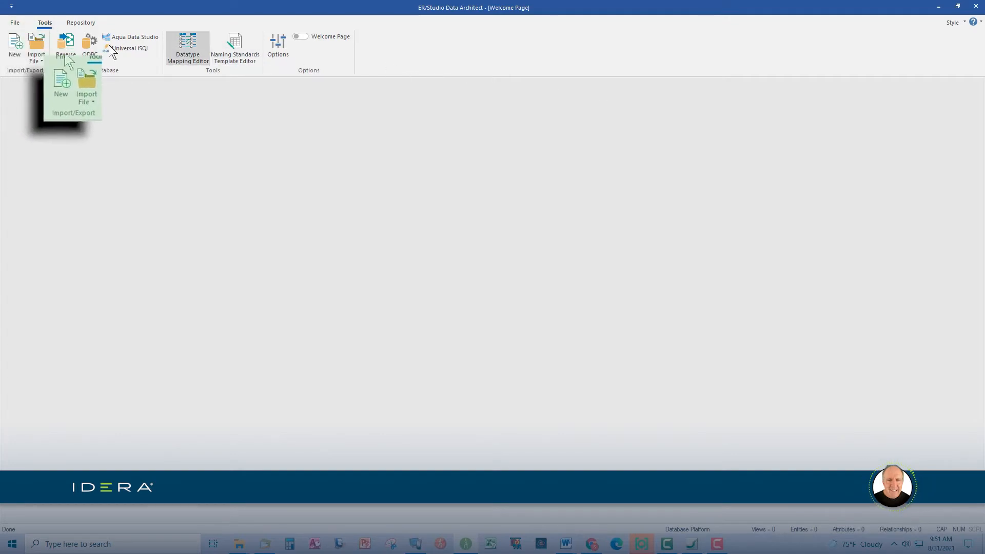
Step: Create Model1 as a new Relational data model
left_click(14, 23)
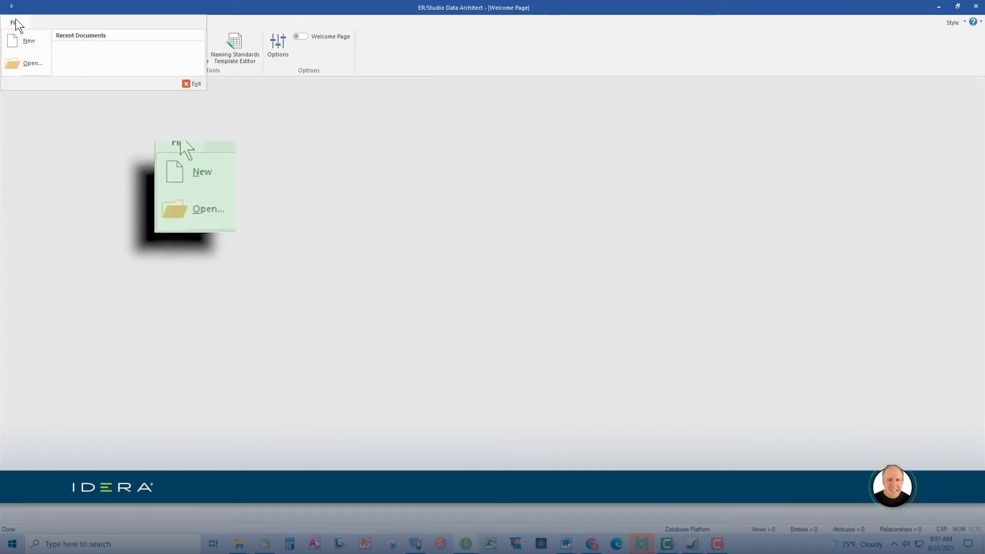
left_click(45, 22)
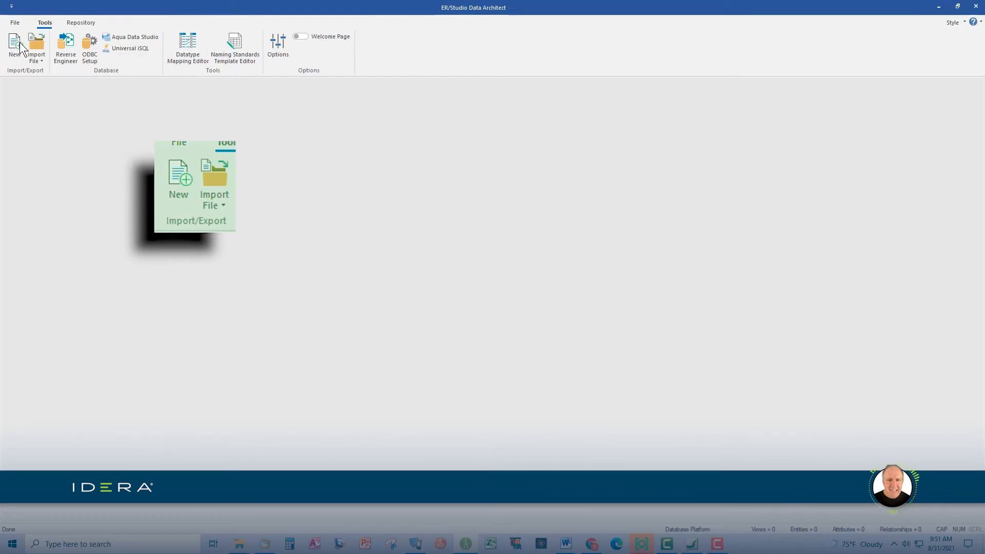
left_click(15, 47)
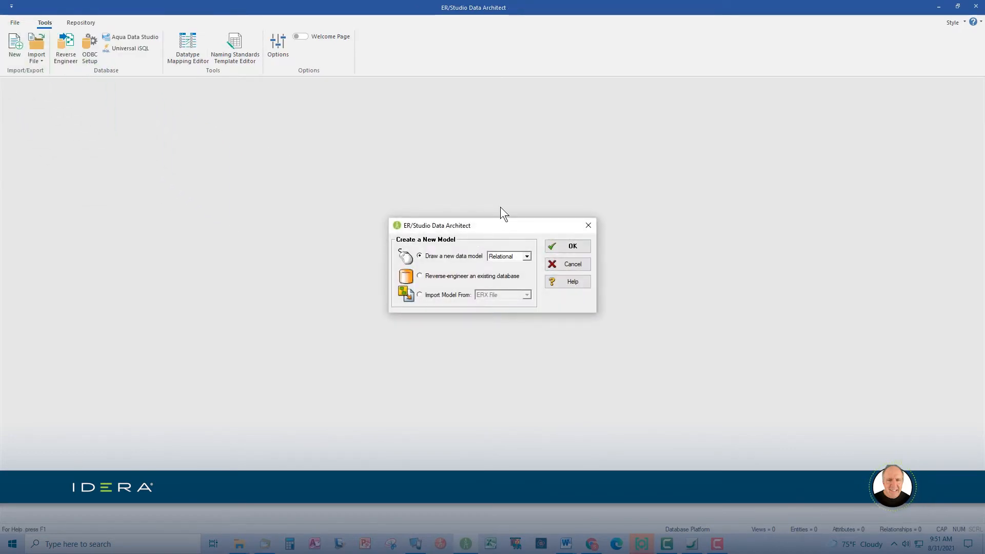
mouse_move(517, 268)
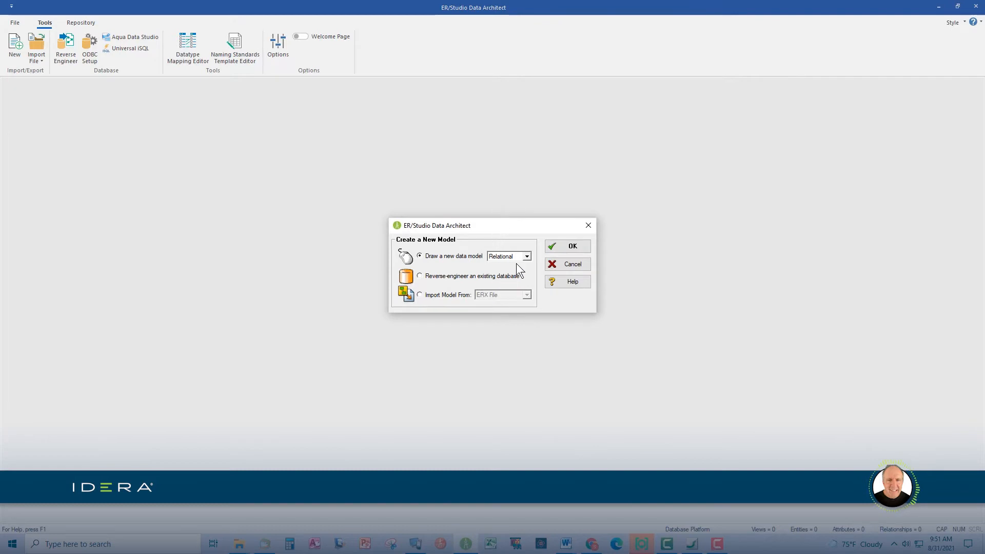
left_click(526, 255)
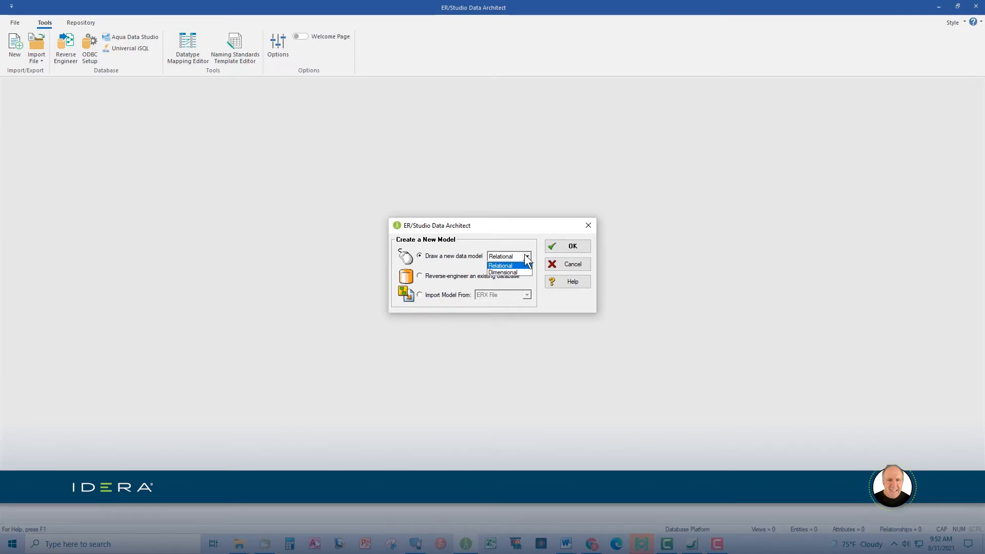
mouse_move(502, 273)
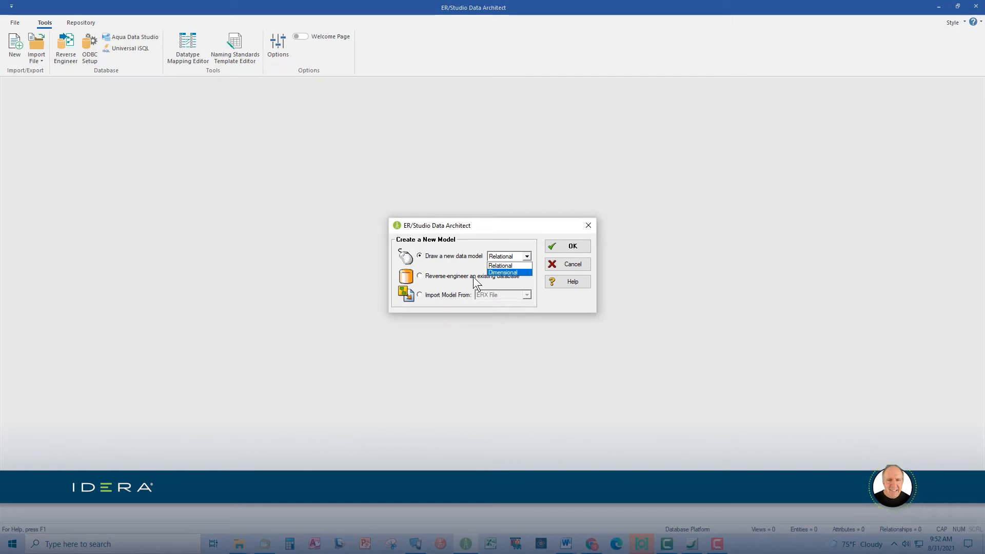
left_click(501, 266)
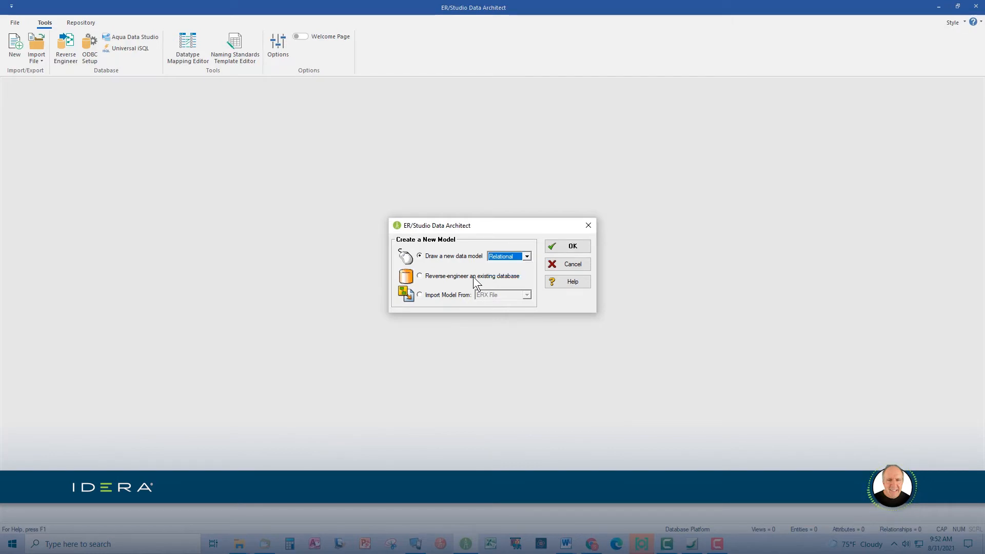
mouse_move(489, 298)
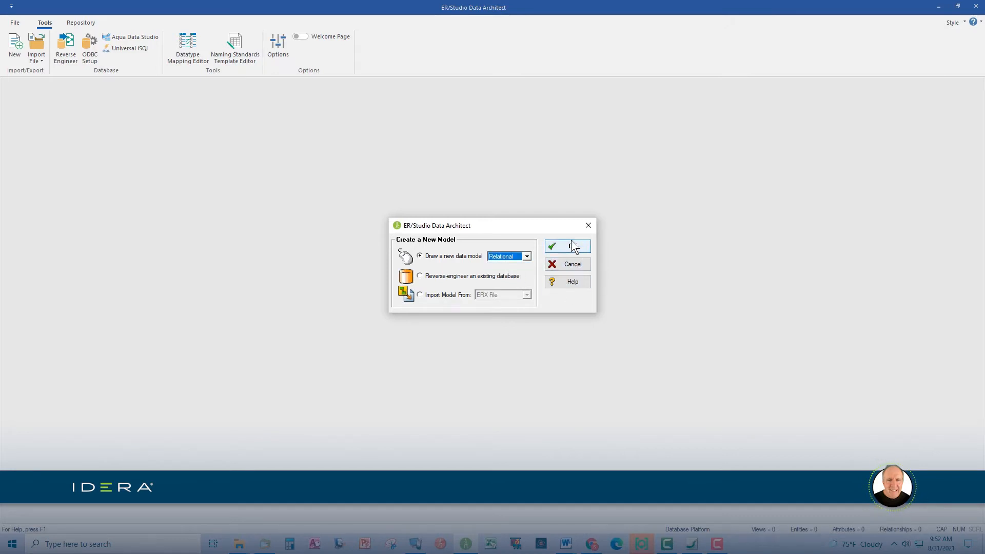
left_click(566, 246)
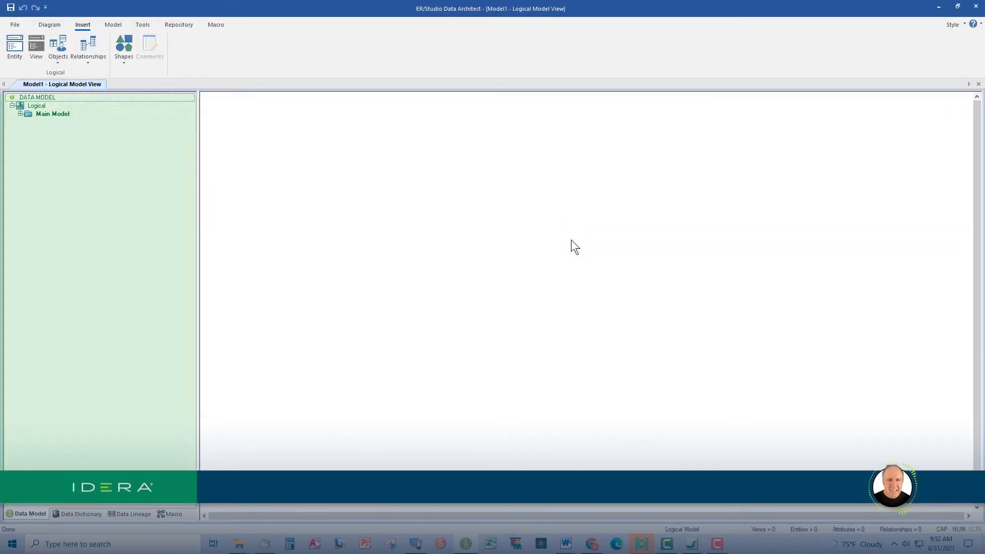
mouse_move(450, 263)
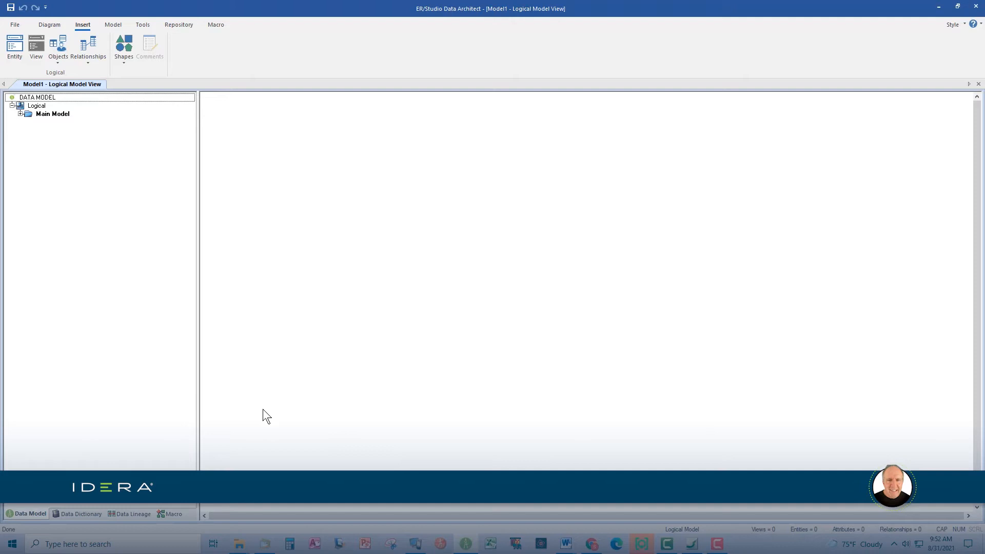
mouse_move(213, 451)
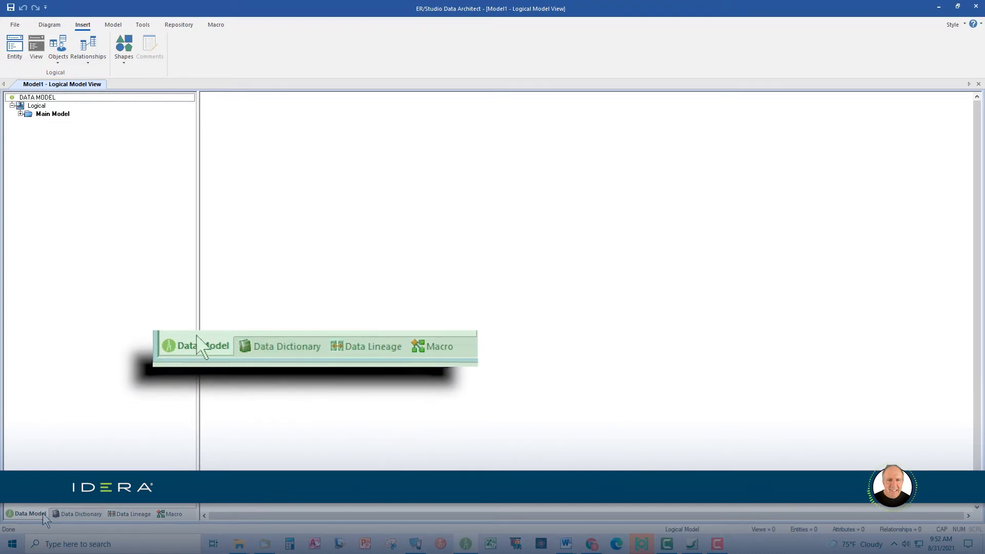
mouse_move(214, 364)
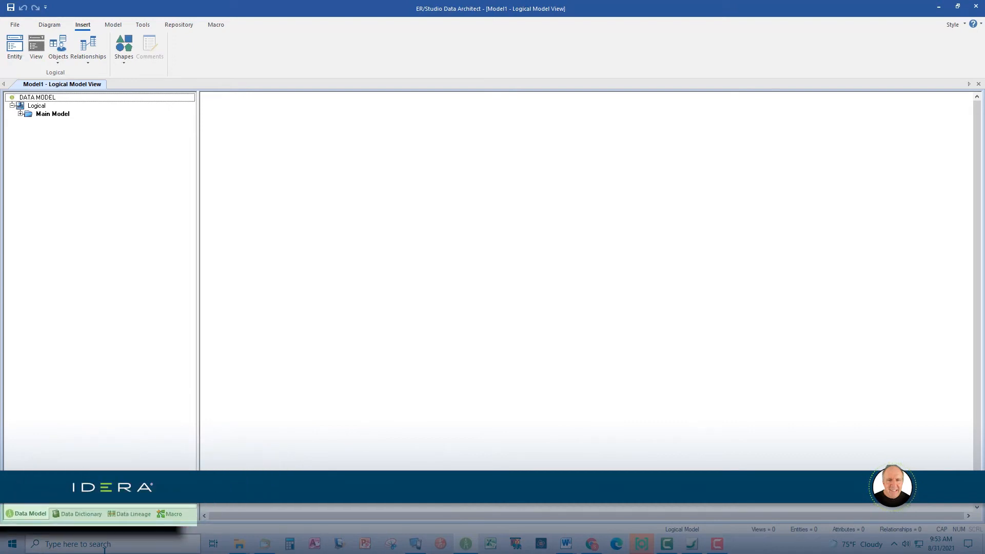
Step: Show Model1's Data Dictionary tree and bring up the Domains folder's context menu
left_click(216, 25)
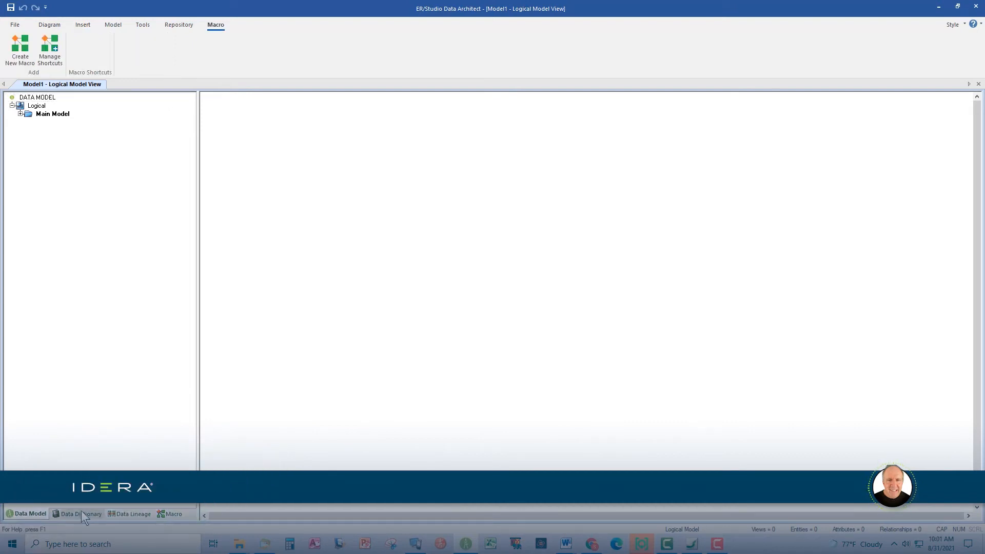
left_click(79, 514)
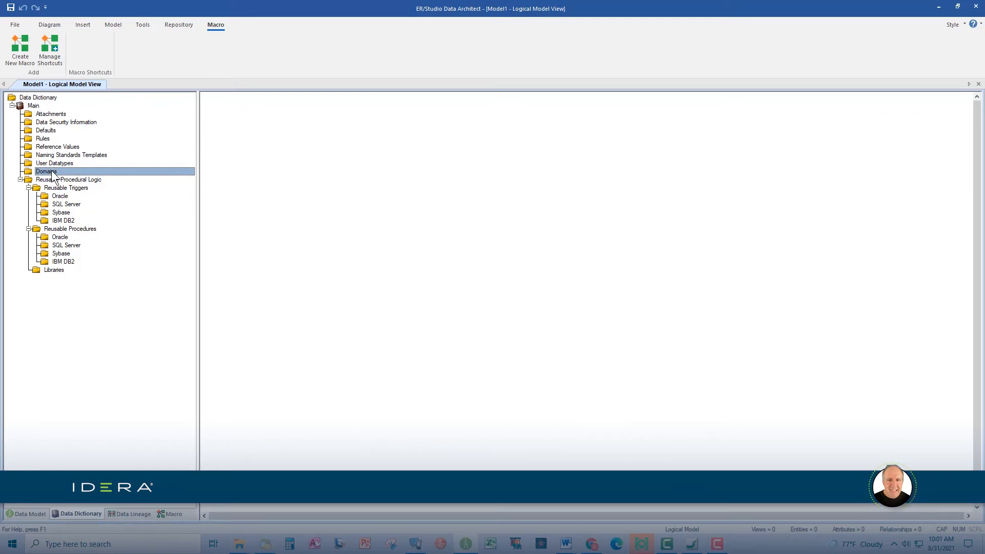
right_click(45, 172)
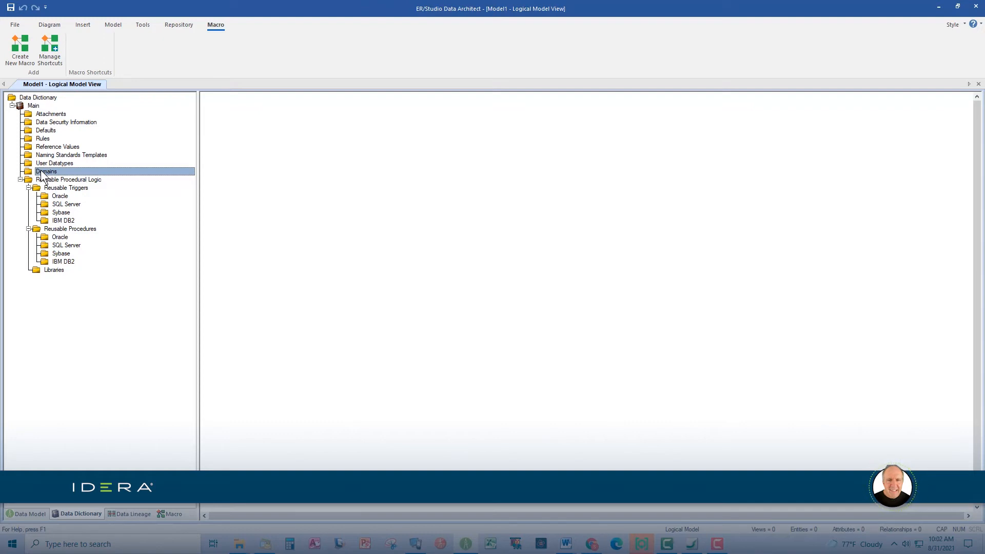
mouse_move(132, 520)
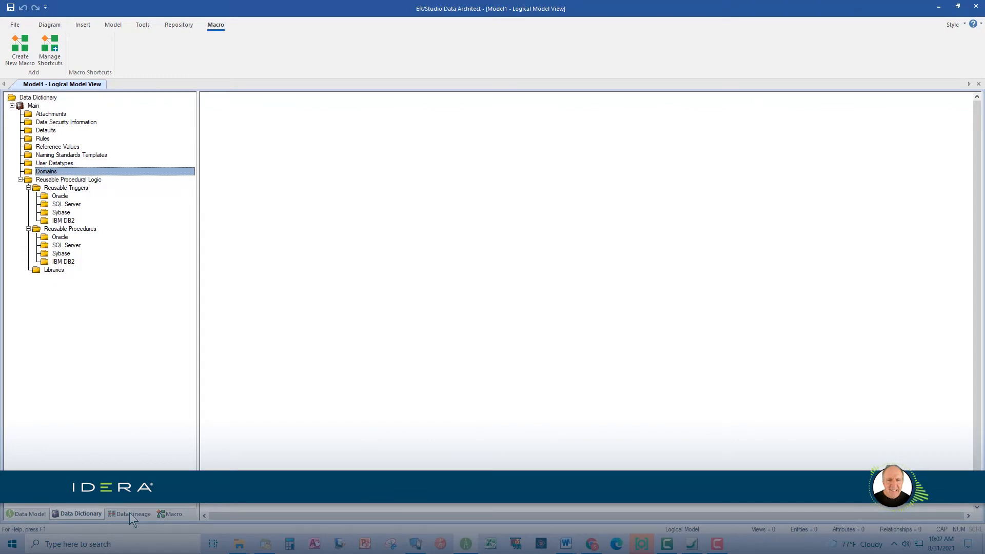
Step: Switch the explorer to Data Lineage, showing Data Flows, Data Movement Rules and Data Sources
left_click(134, 514)
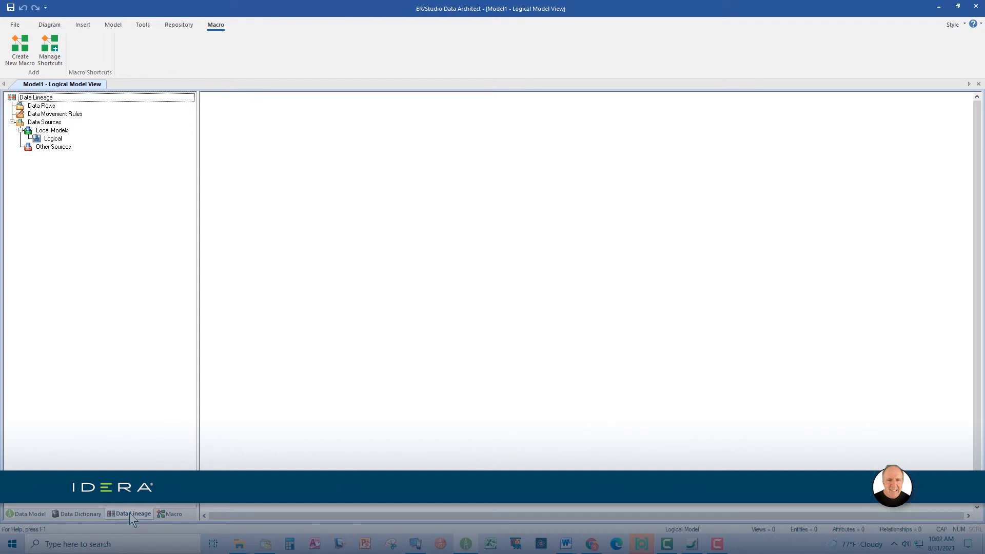
left_click(174, 515)
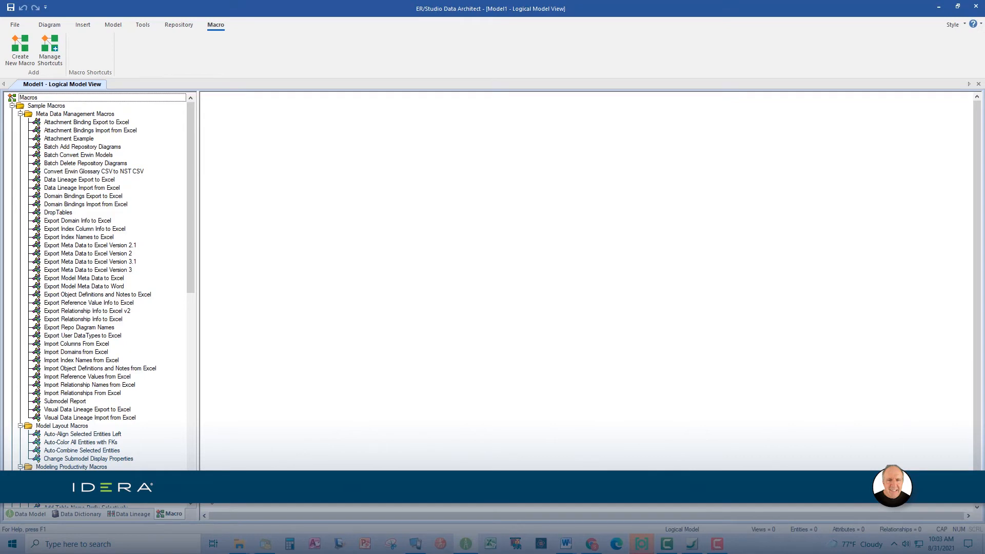
mouse_move(93, 345)
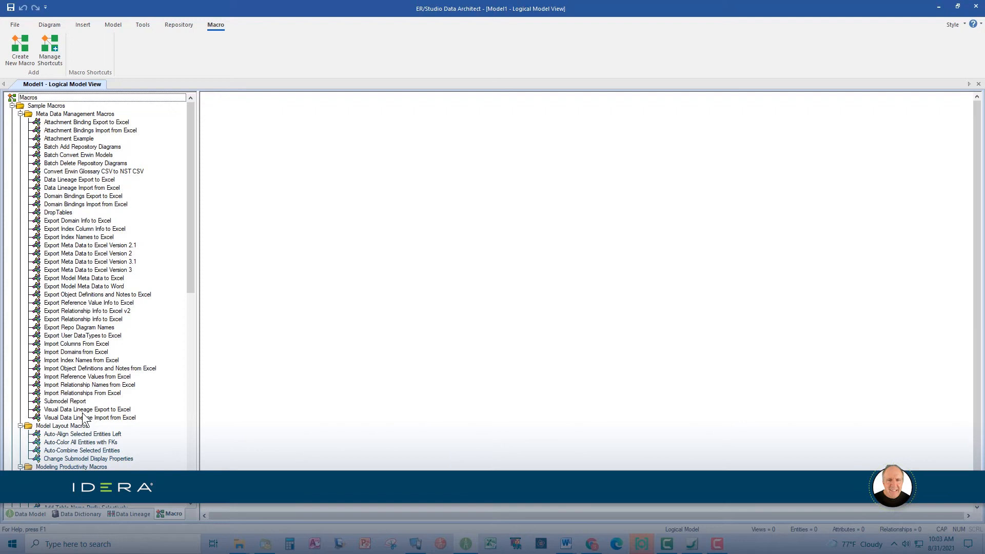
mouse_move(580, 288)
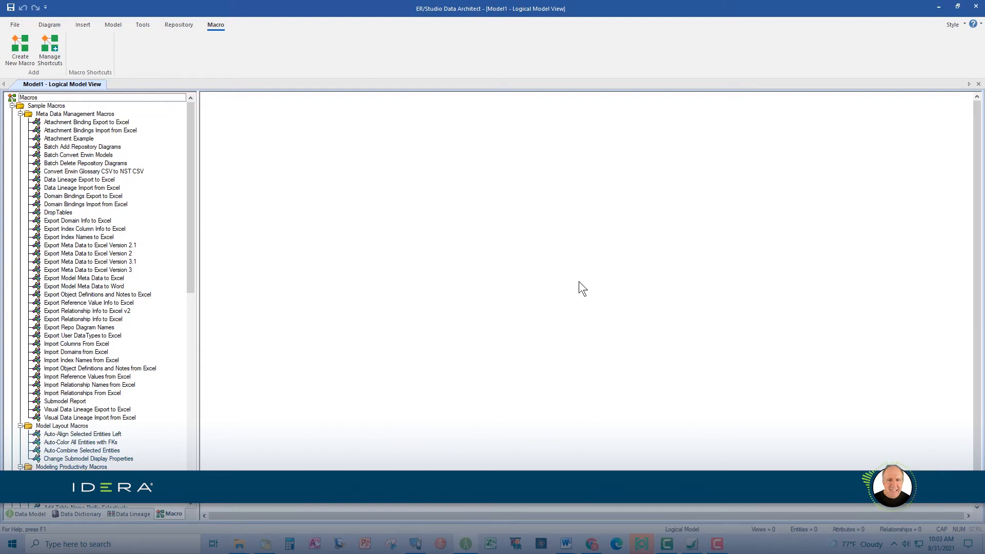
mouse_move(574, 228)
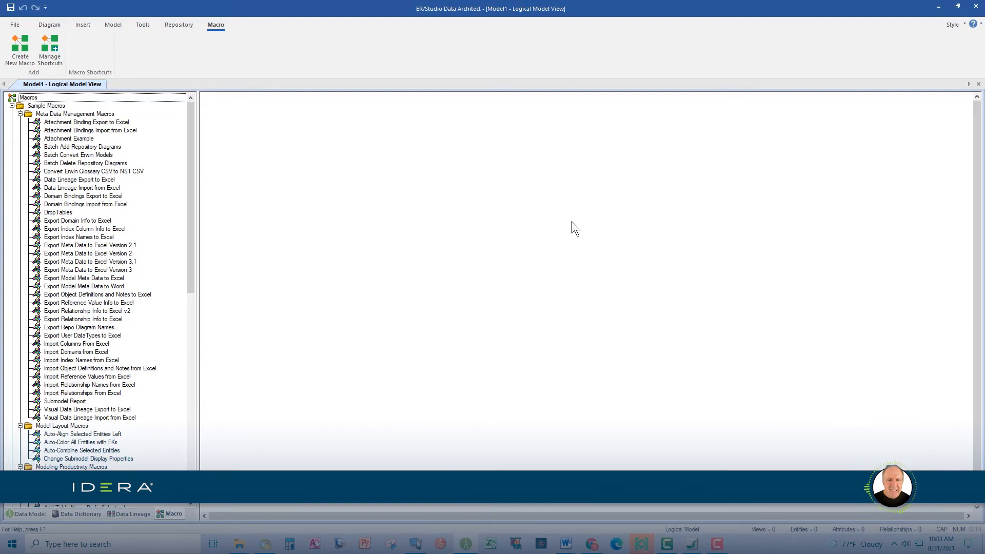
mouse_move(497, 227)
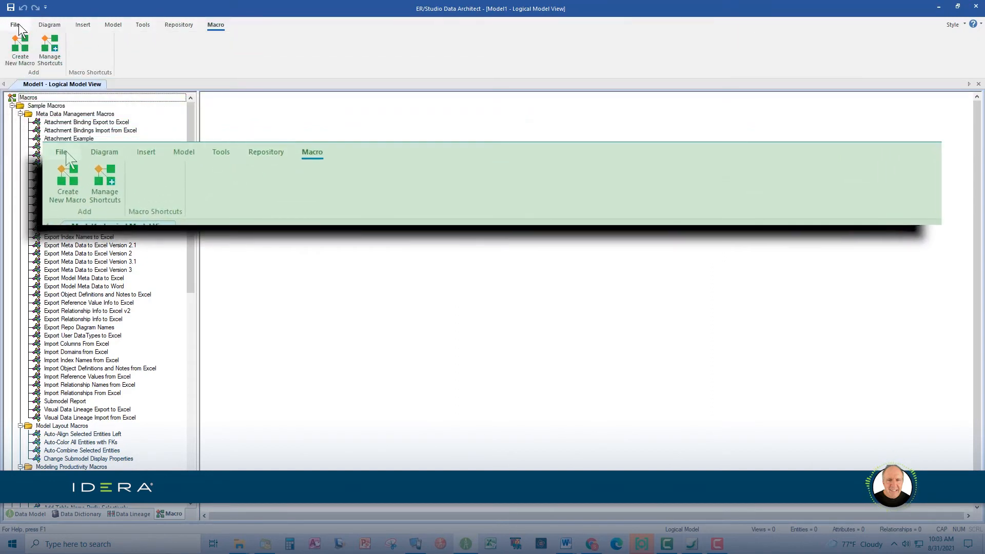
Step: Browse the File, Diagram, Insert, Model, Tools, Repository and Macro tabs, ending on Insert
left_click(15, 25)
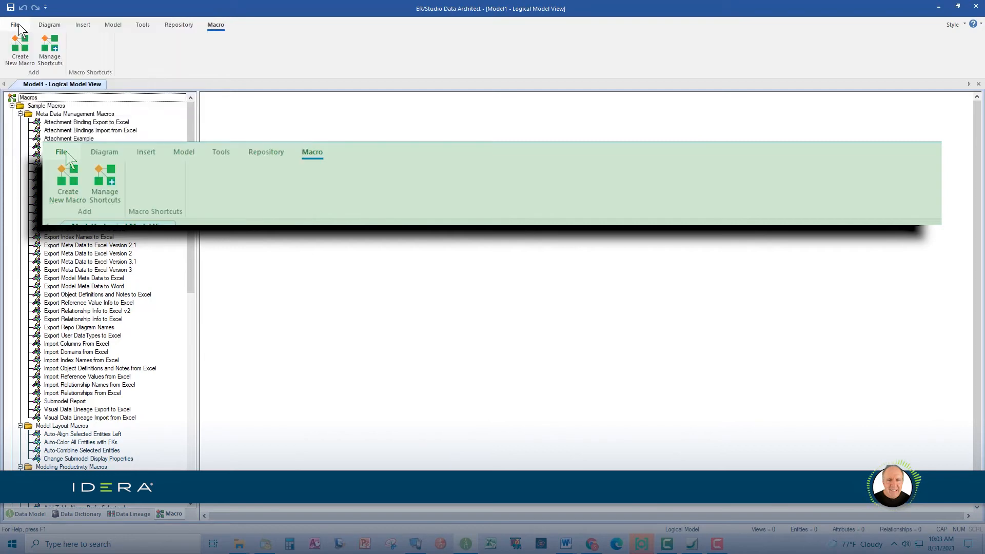
left_click(49, 25)
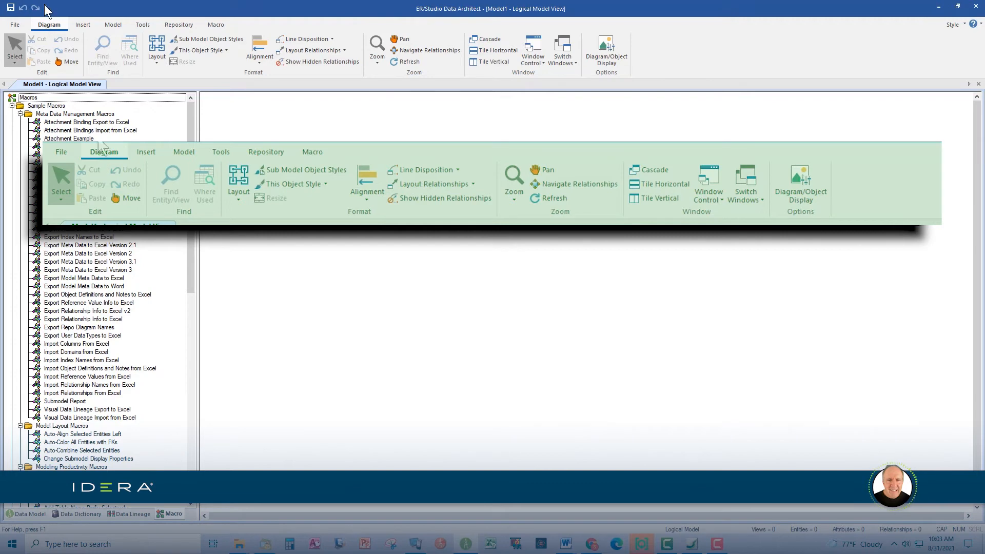
left_click(82, 24)
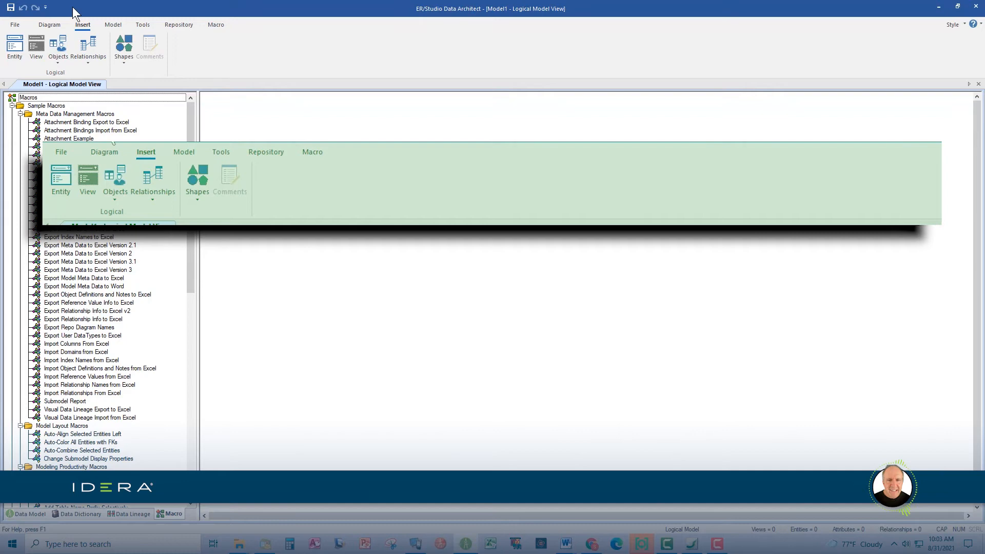
left_click(112, 25)
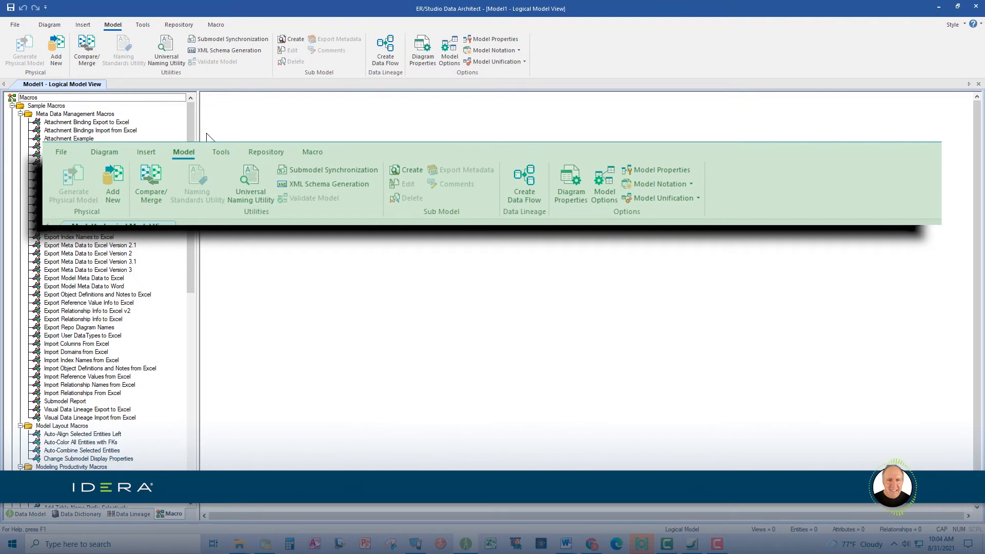
left_click(143, 24)
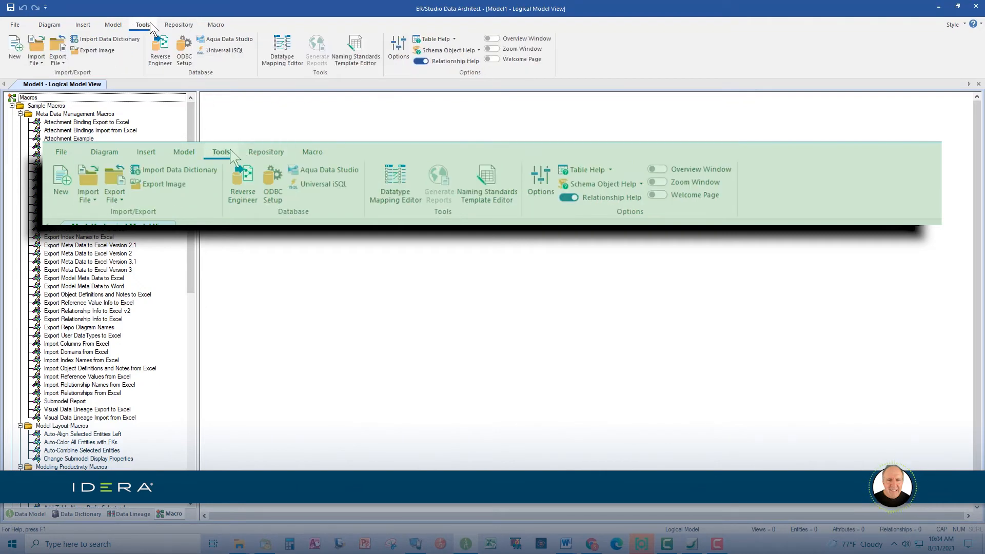
mouse_move(292, 137)
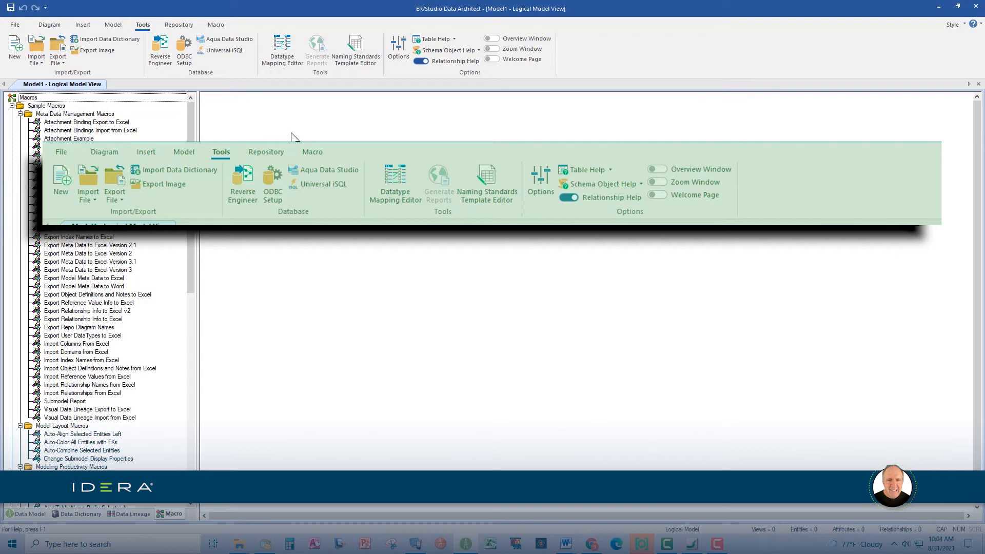
left_click(178, 25)
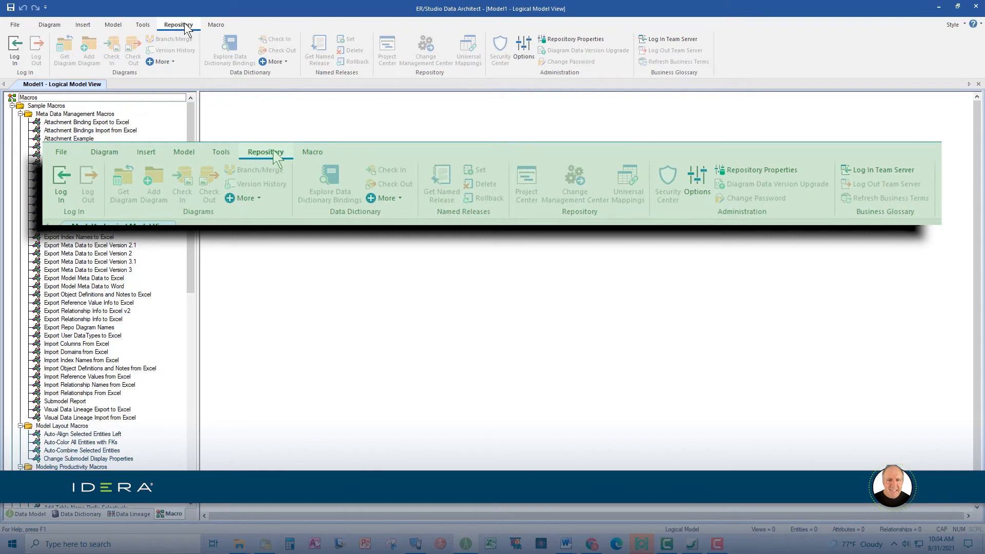
left_click(215, 24)
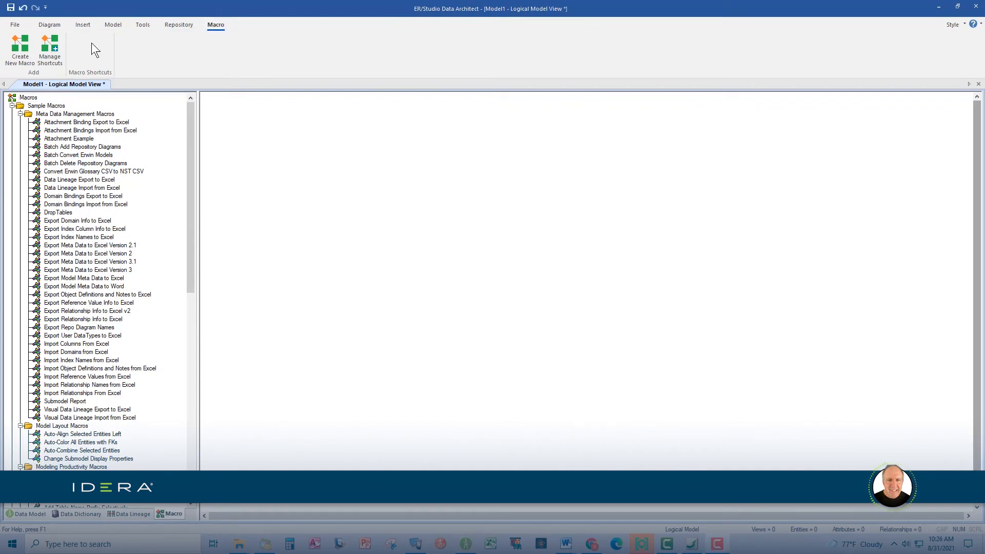
left_click(82, 24)
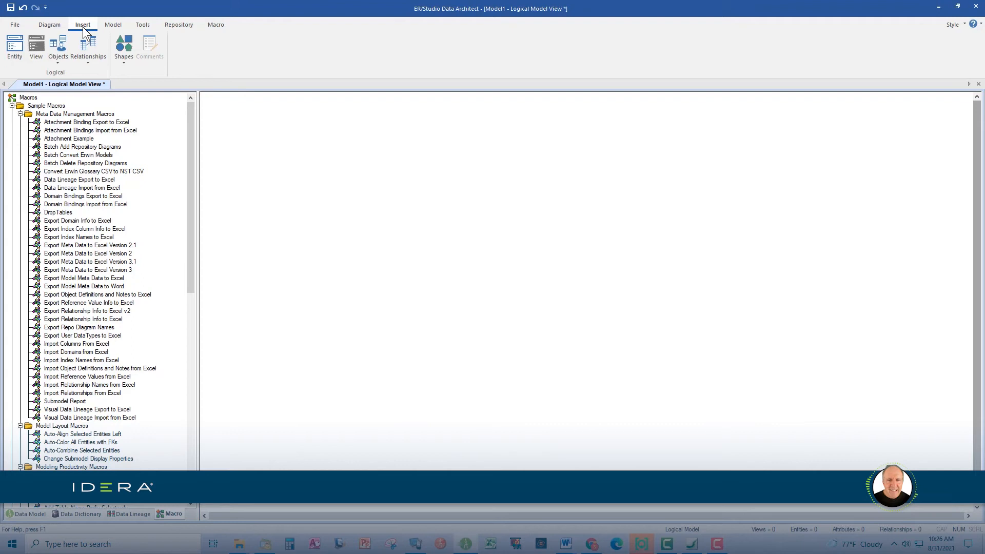
mouse_move(173, 101)
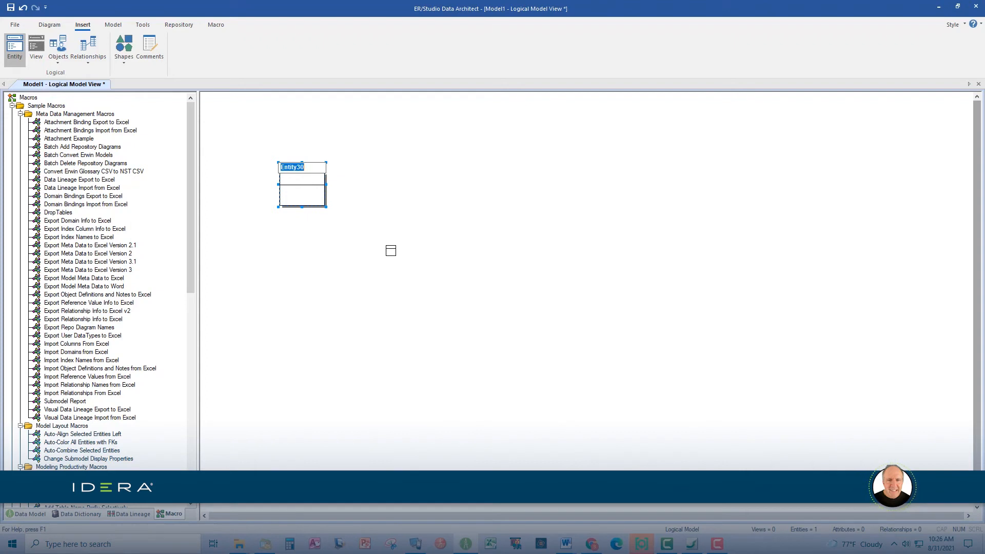
Step: Place entity Customer plus six default entities, then open and dismiss the Shapes list
type("Customer")
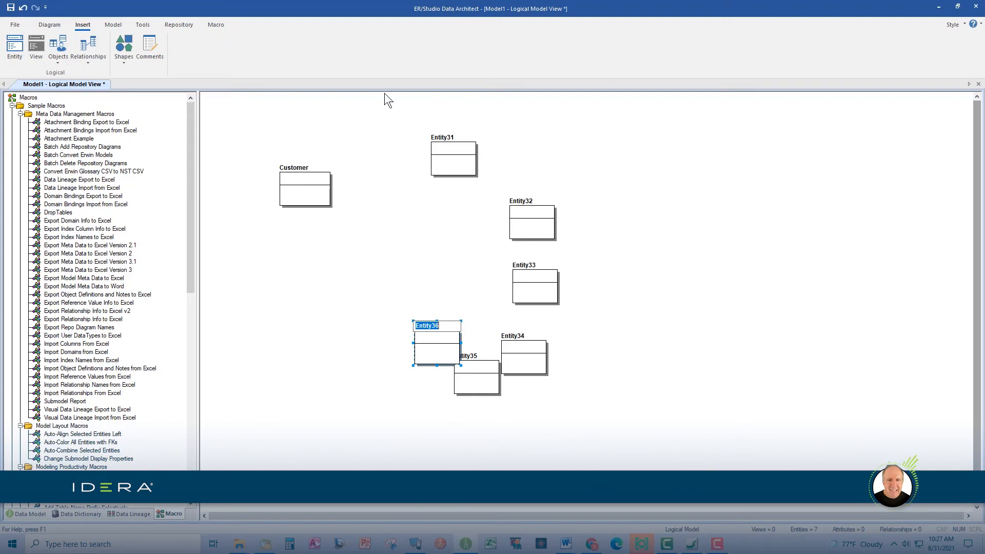
mouse_move(400, 176)
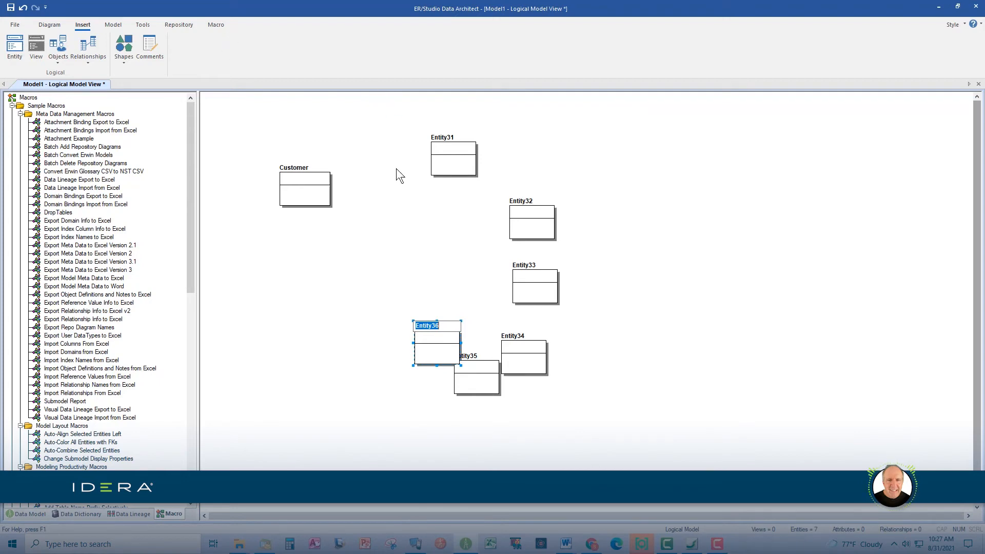
mouse_move(414, 190)
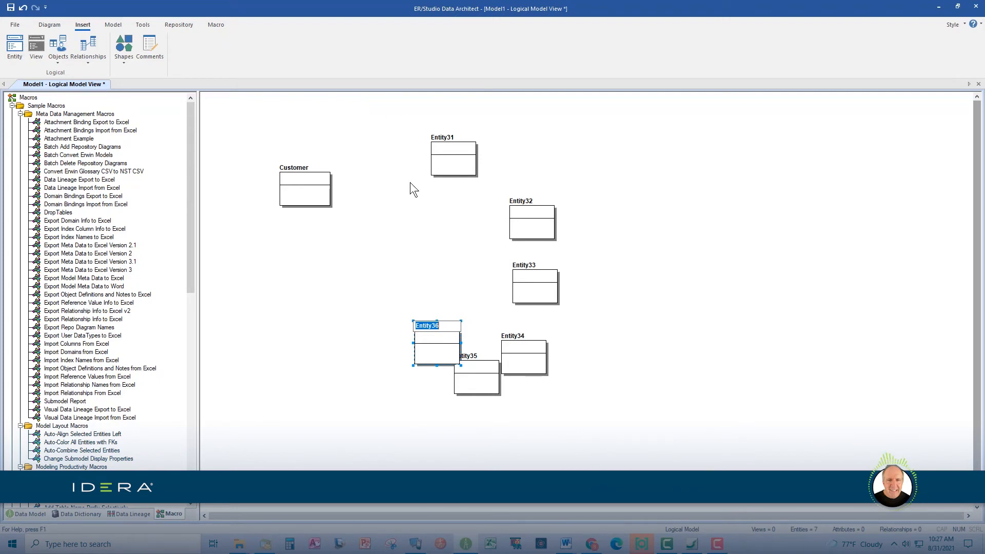
mouse_move(403, 227)
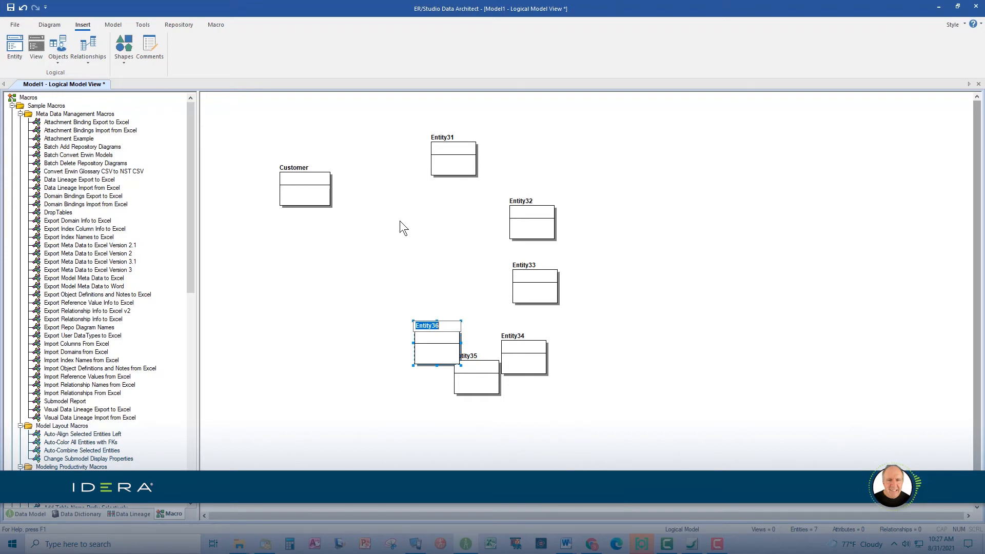
mouse_move(300, 132)
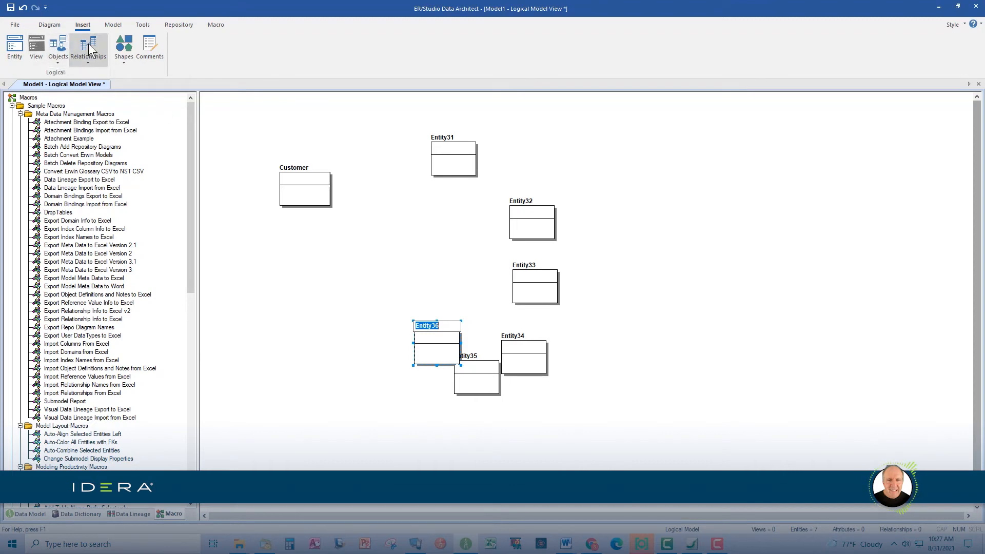
left_click(123, 50)
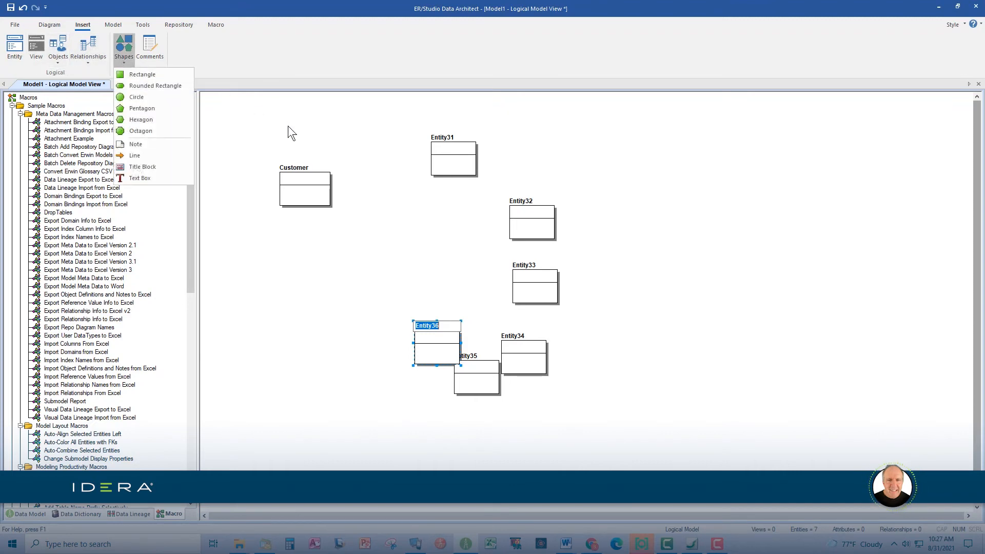
left_click(291, 132)
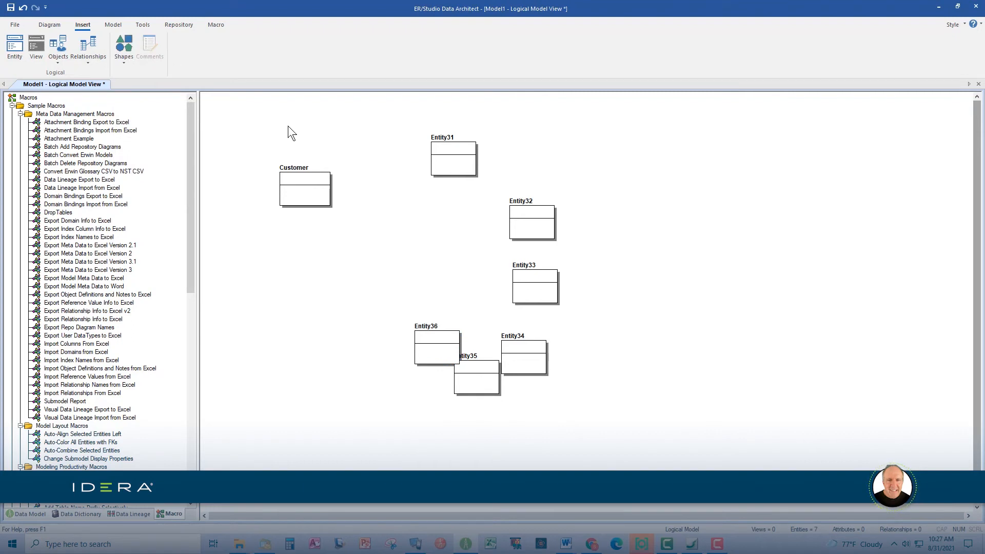
mouse_move(345, 143)
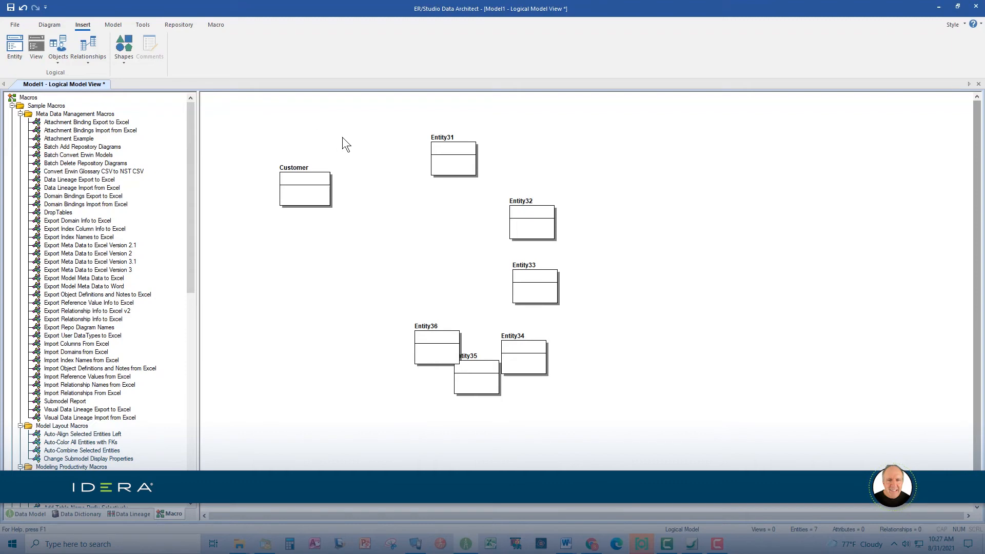
mouse_move(415, 151)
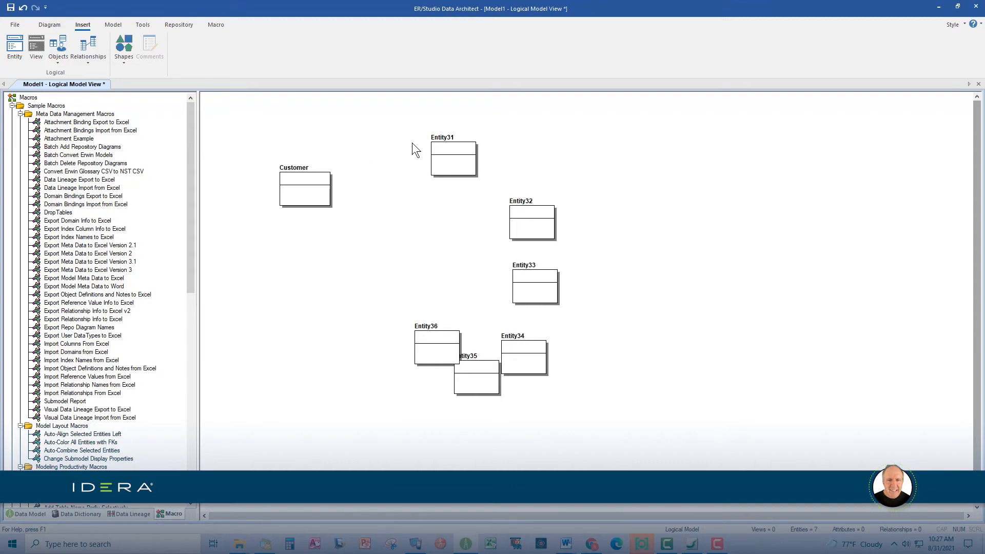
Step: Delete Entity31, Entity32 and Entity34–36, then select Customer
left_click(449, 160)
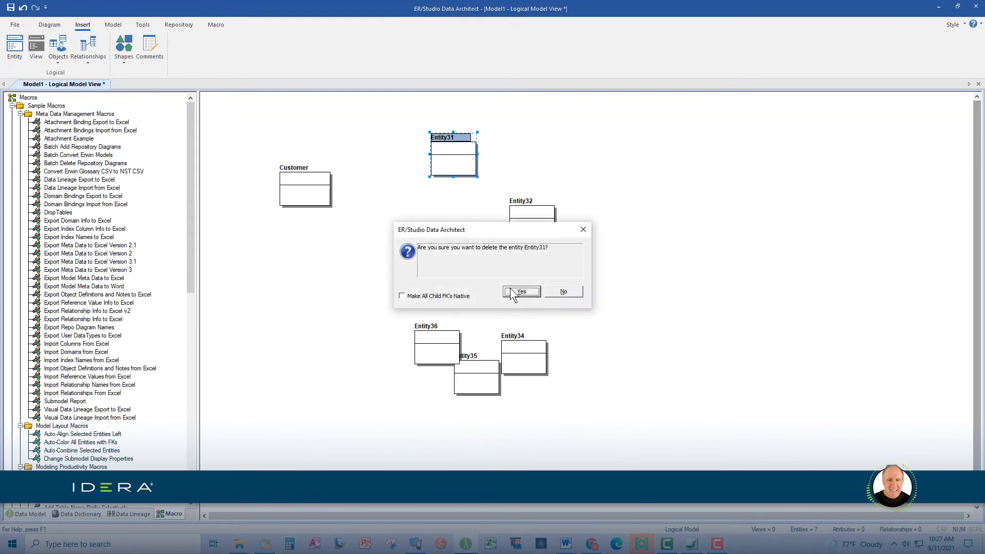
left_click(522, 292)
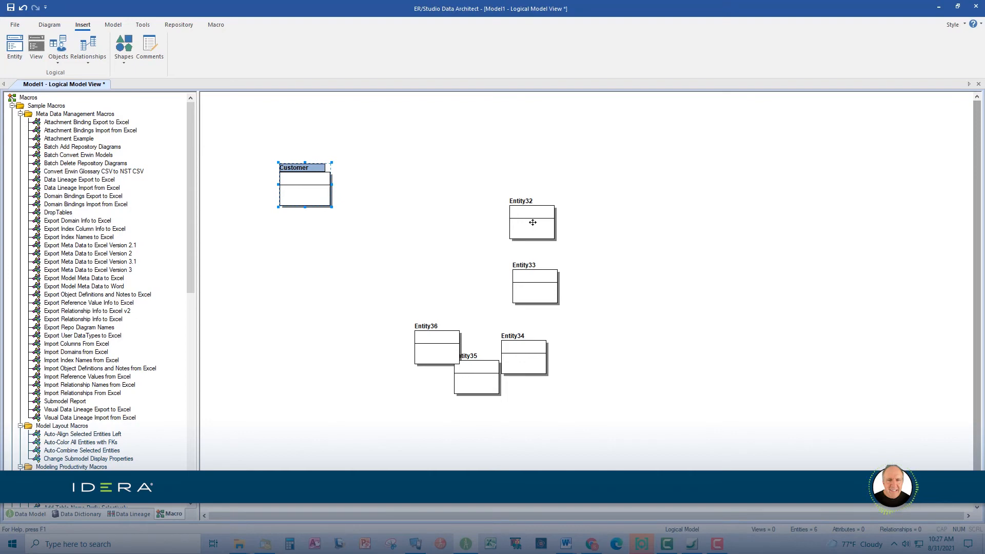
right_click(532, 220)
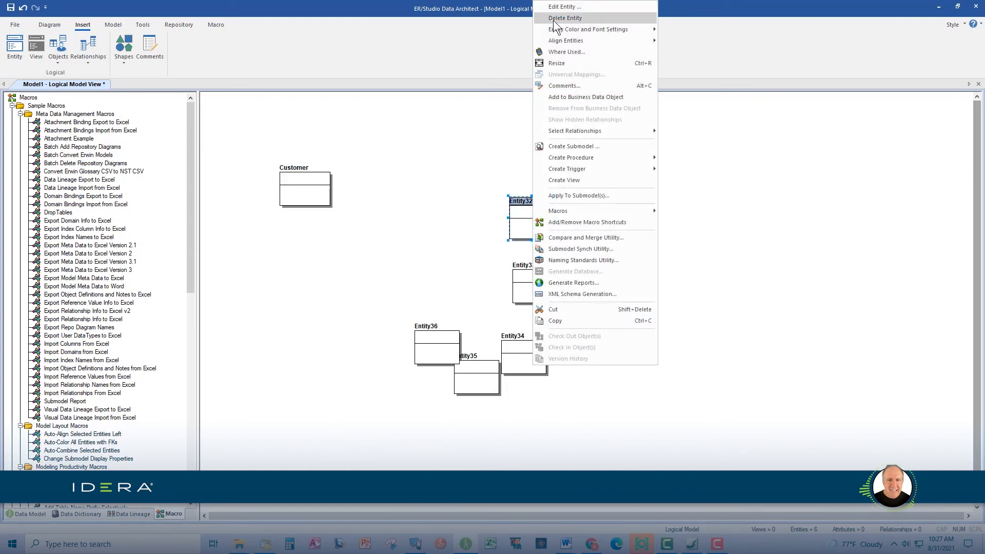
left_click(566, 17)
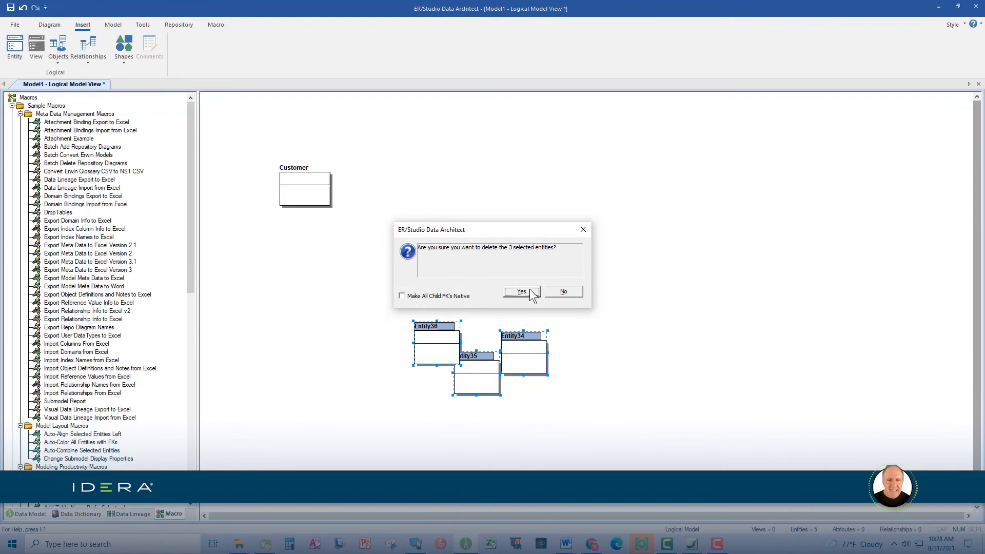
left_click(520, 292)
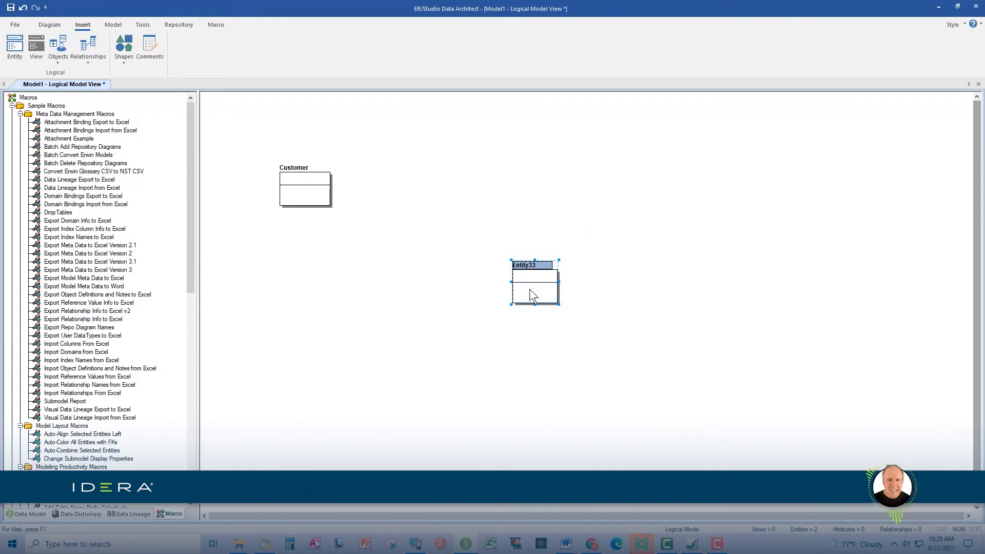
mouse_move(499, 256)
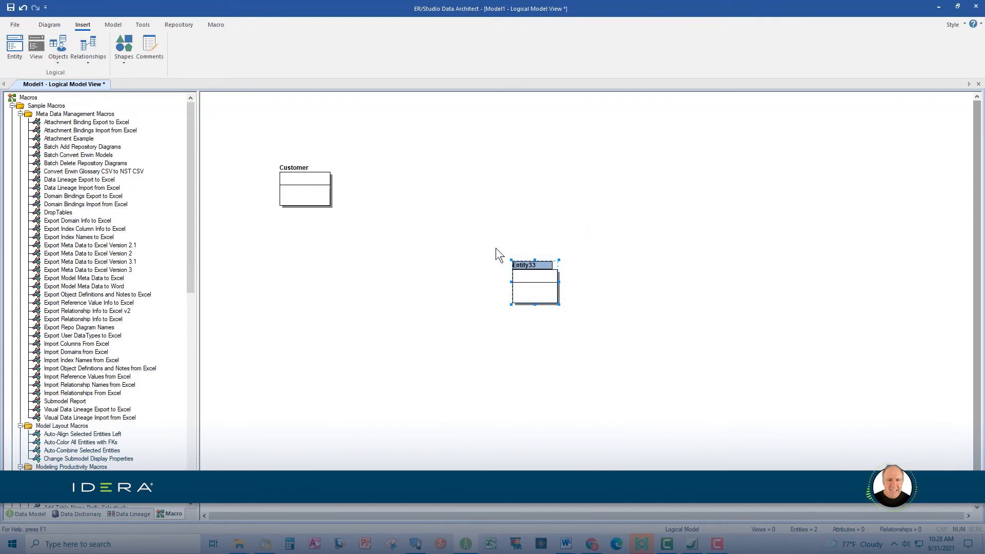
mouse_move(467, 183)
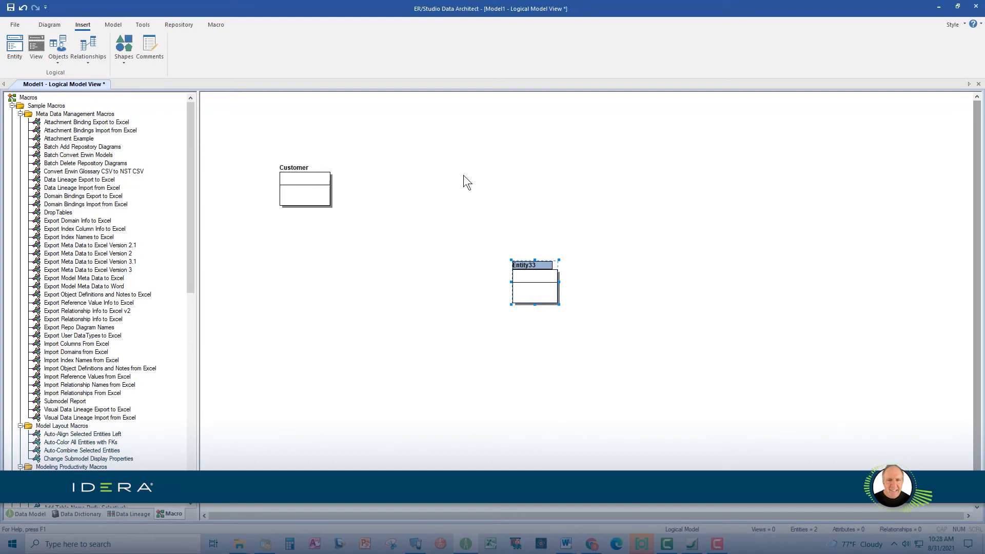
left_click(305, 183)
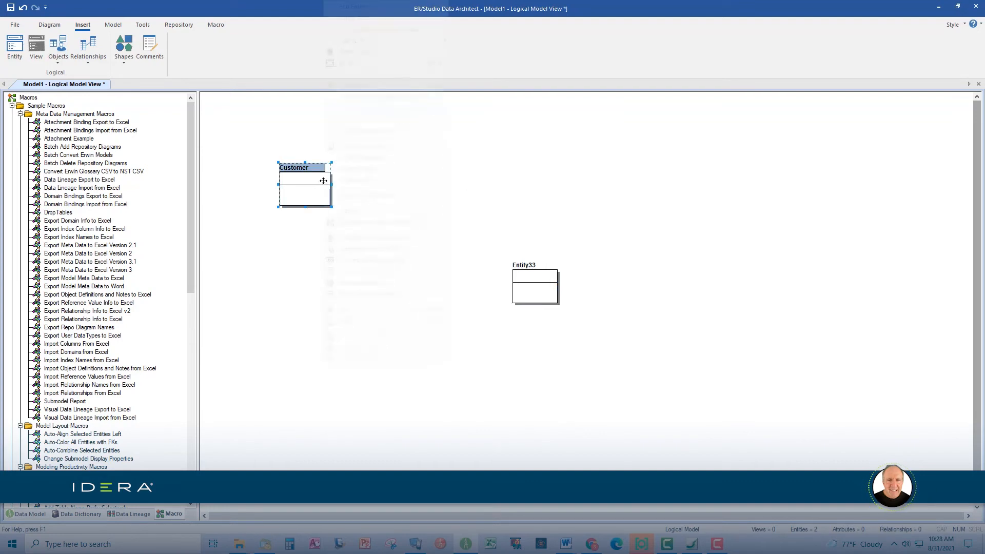
right_click(305, 182)
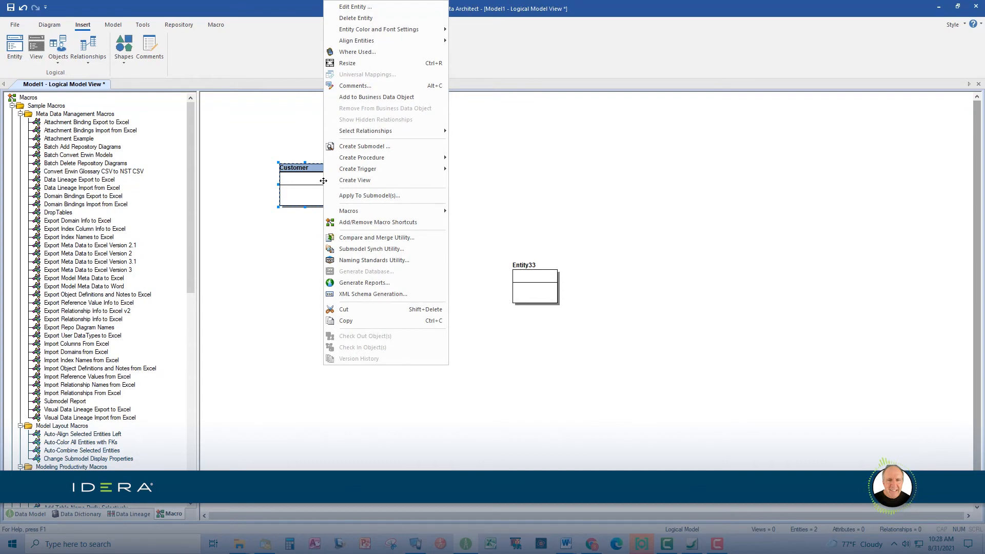
mouse_move(407, 197)
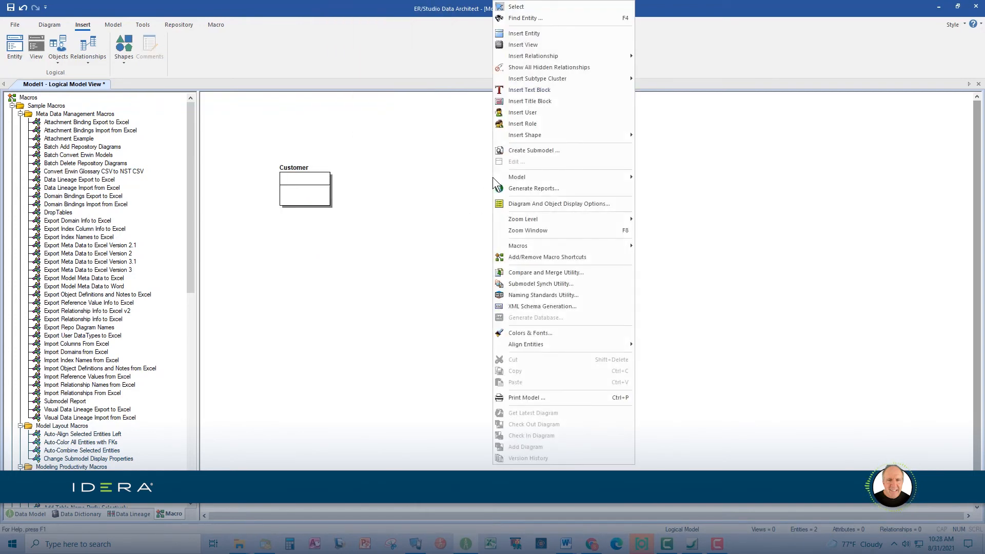
mouse_move(307, 180)
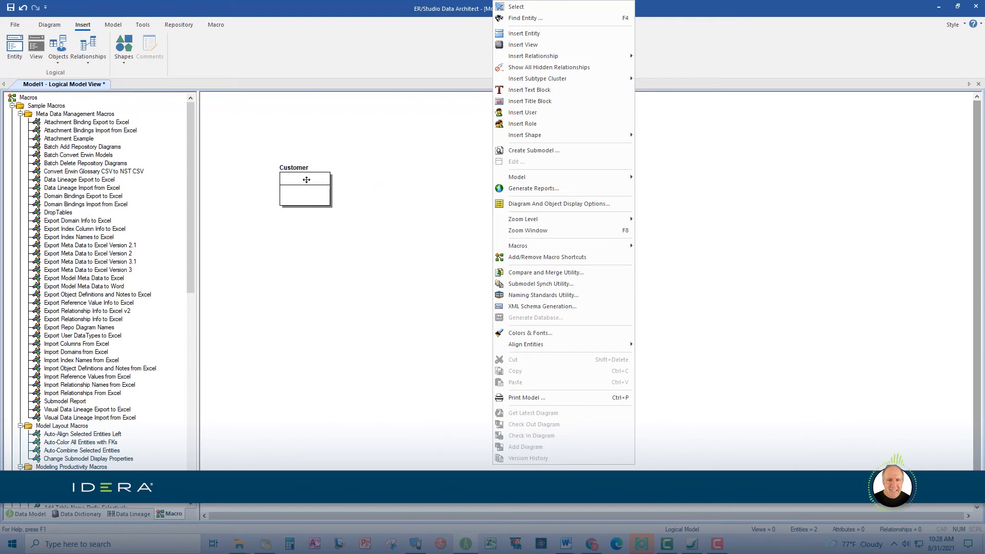
right_click(292, 185)
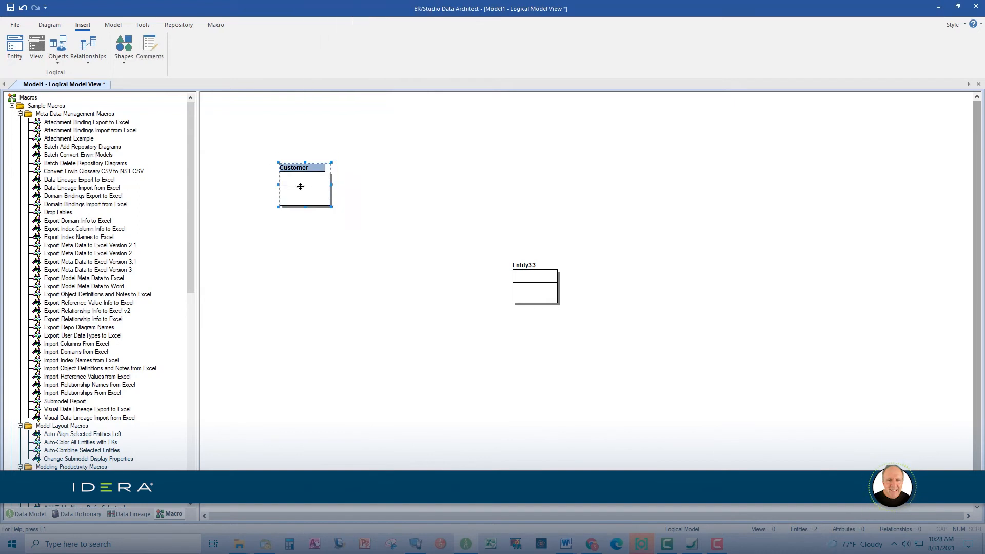
double_click(305, 185)
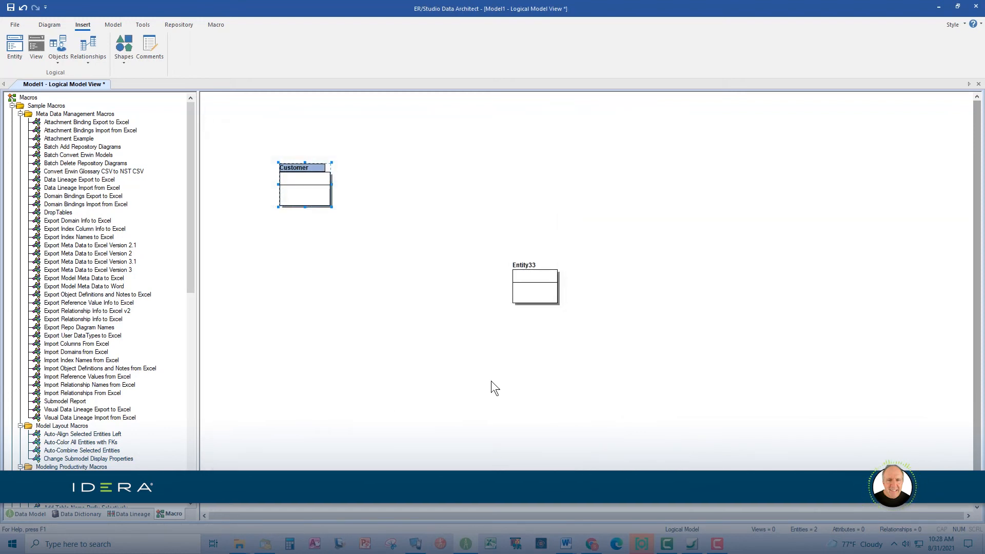
left_click(535, 286)
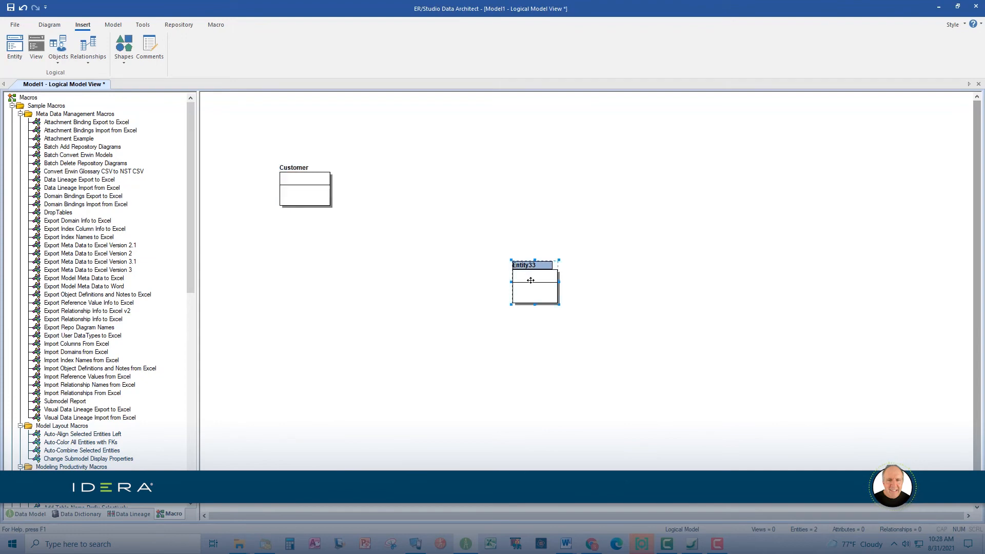
Step: Rename Entity33 to Account and give it the definition 'This is the account!'
double_click(535, 283)
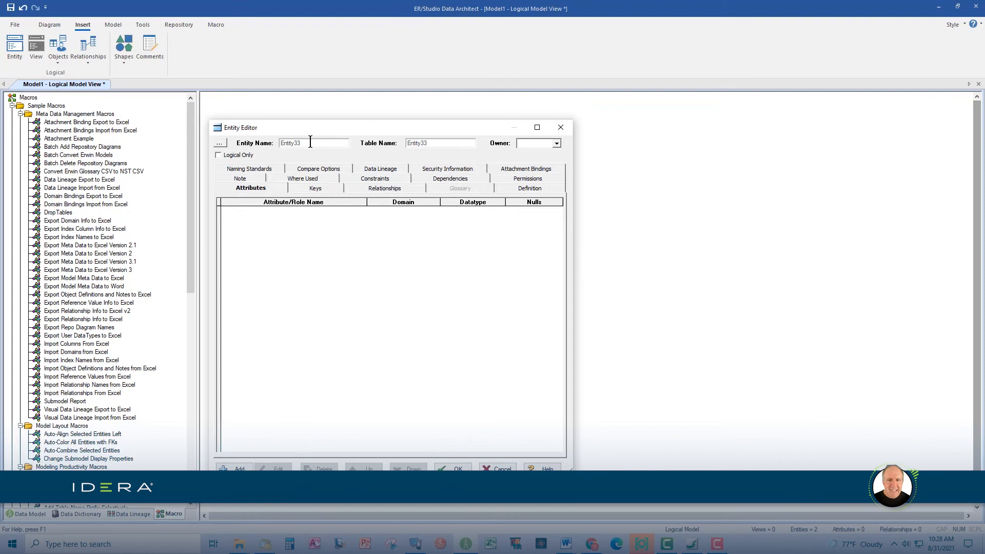
type("Account")
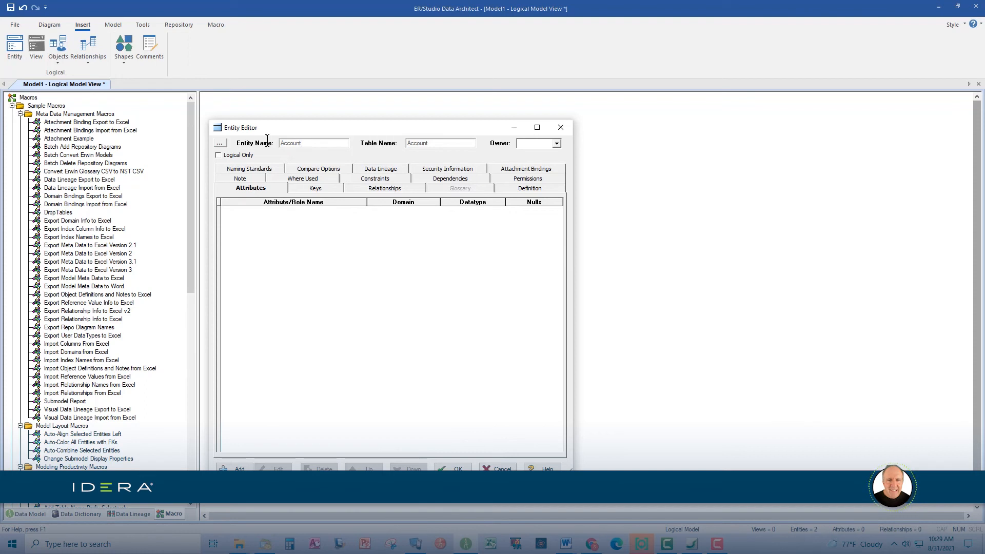
left_click(313, 142)
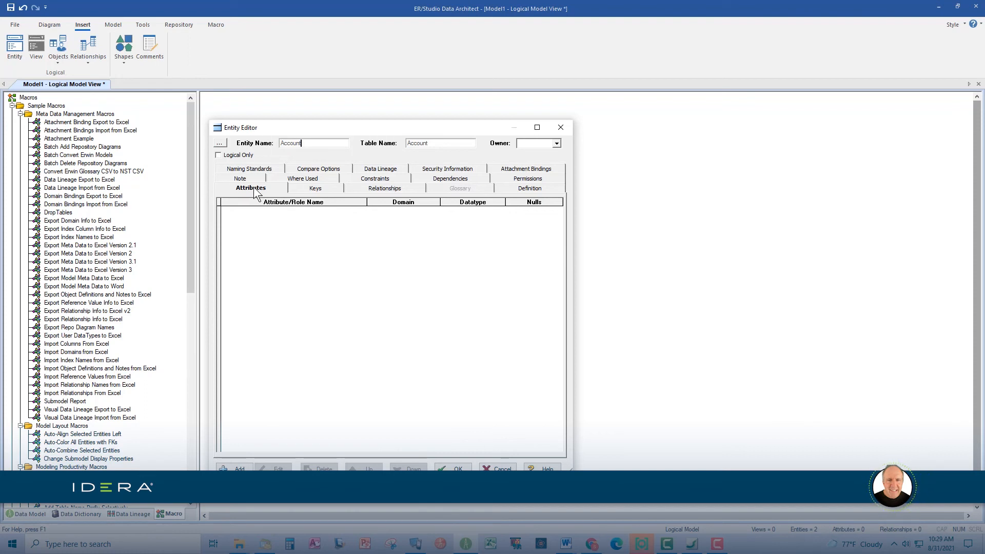
mouse_move(324, 195)
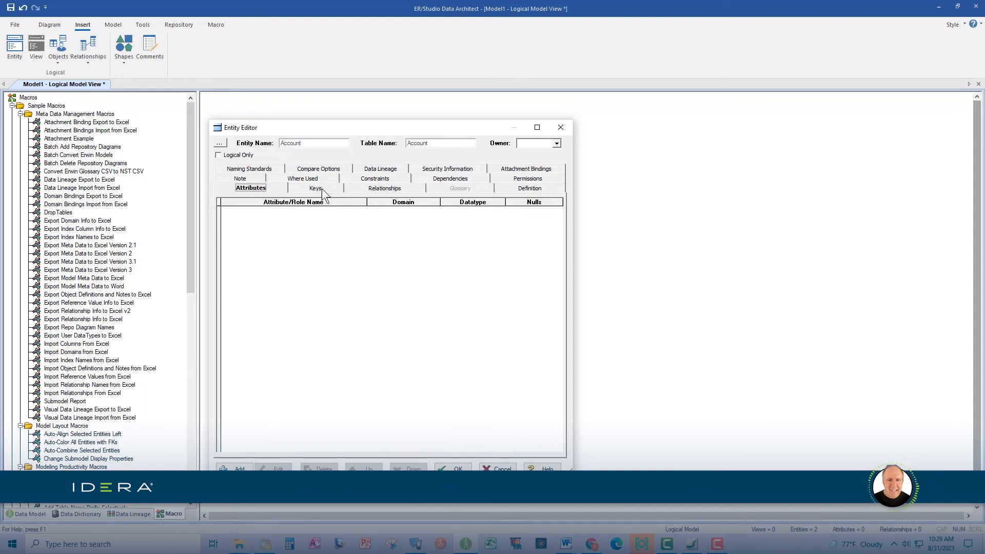
left_click(528, 188)
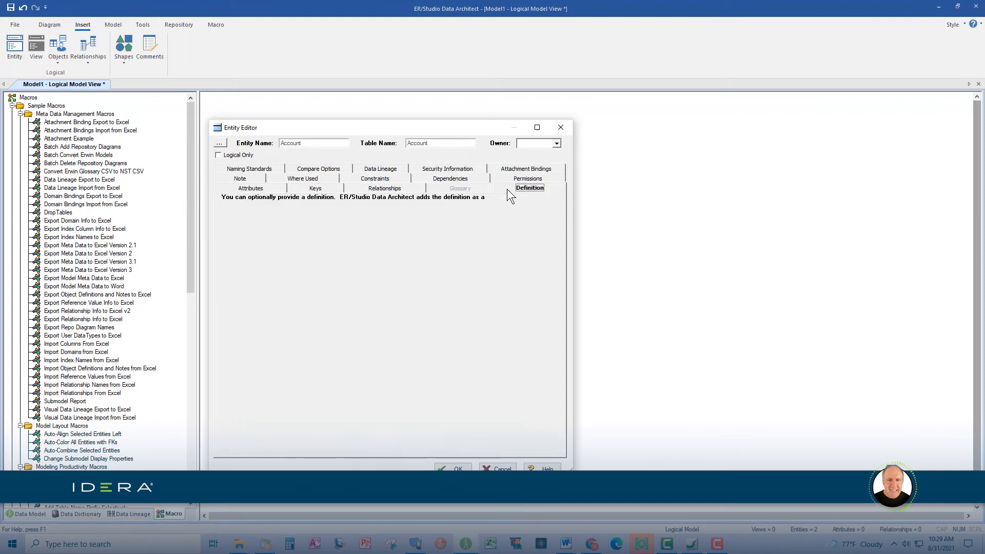
left_click(530, 188)
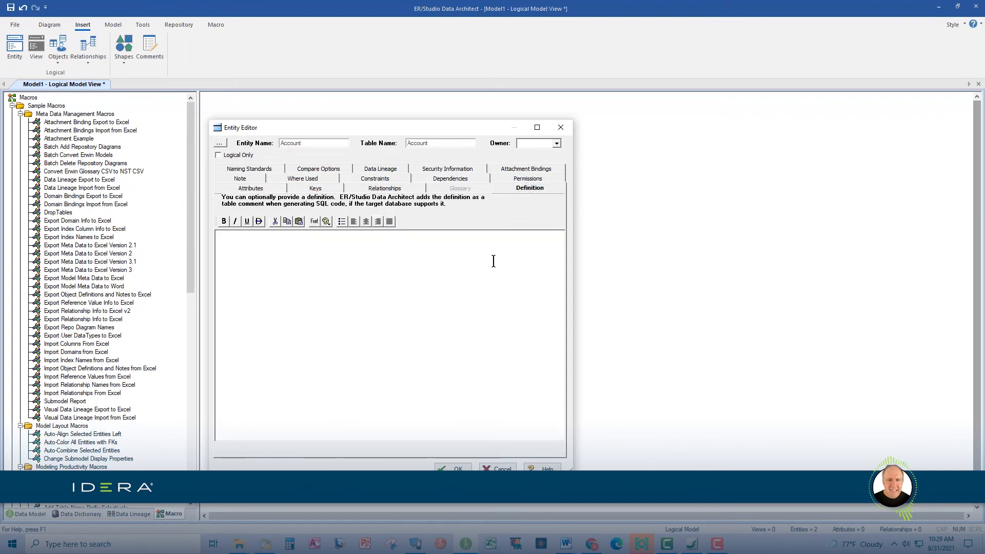
type("This is the account!")
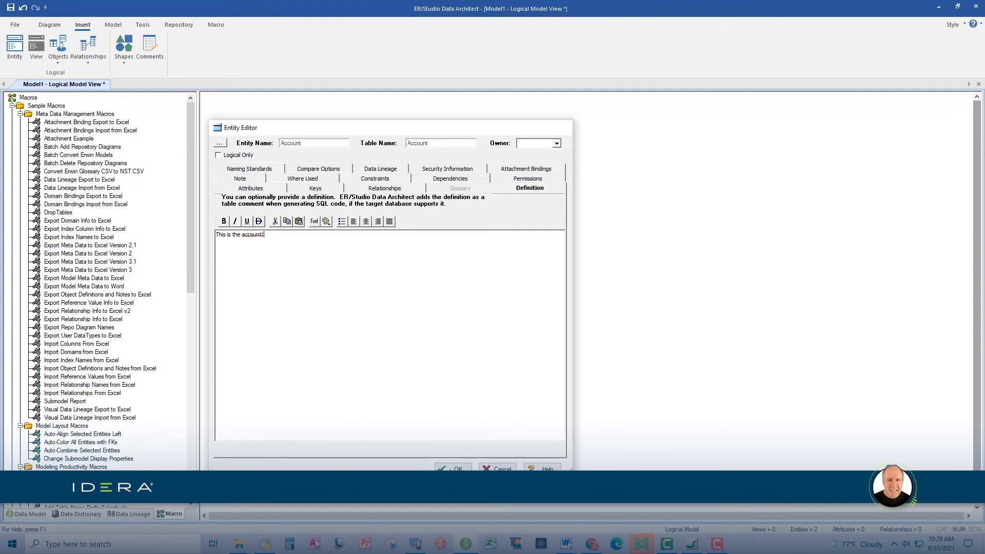
left_click(453, 468)
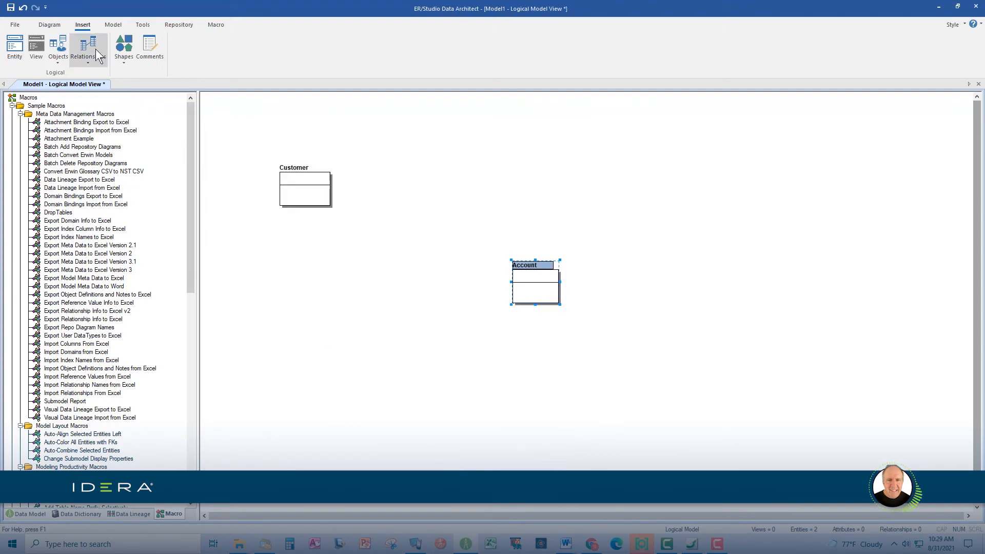
Step: Choose Non-Identifying Optional from the Insert relationship types
left_click(83, 50)
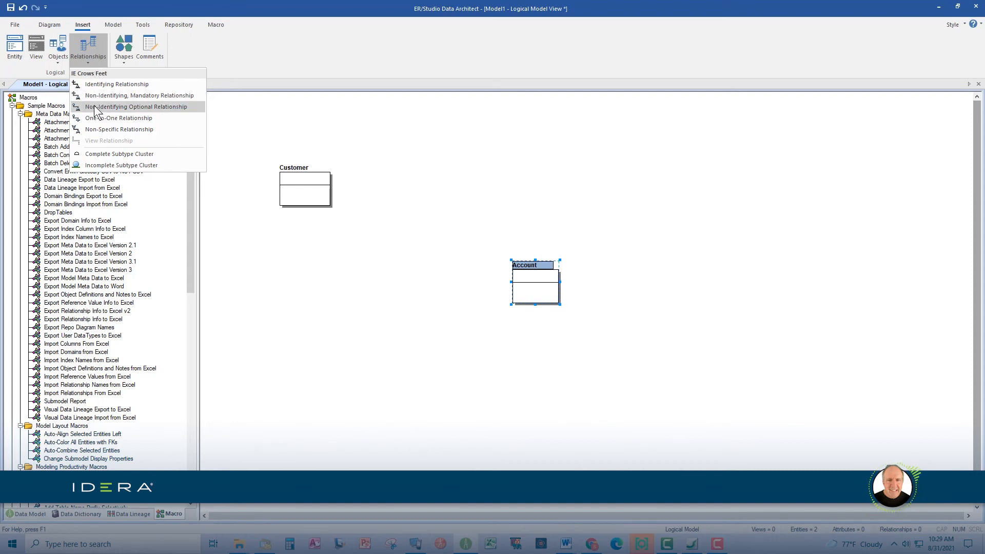
left_click(445, 200)
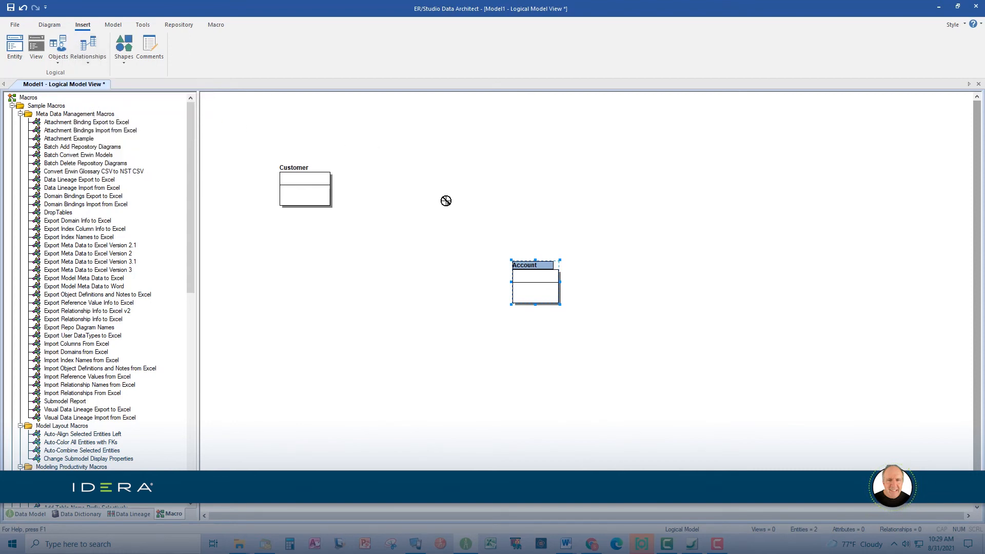
mouse_move(471, 203)
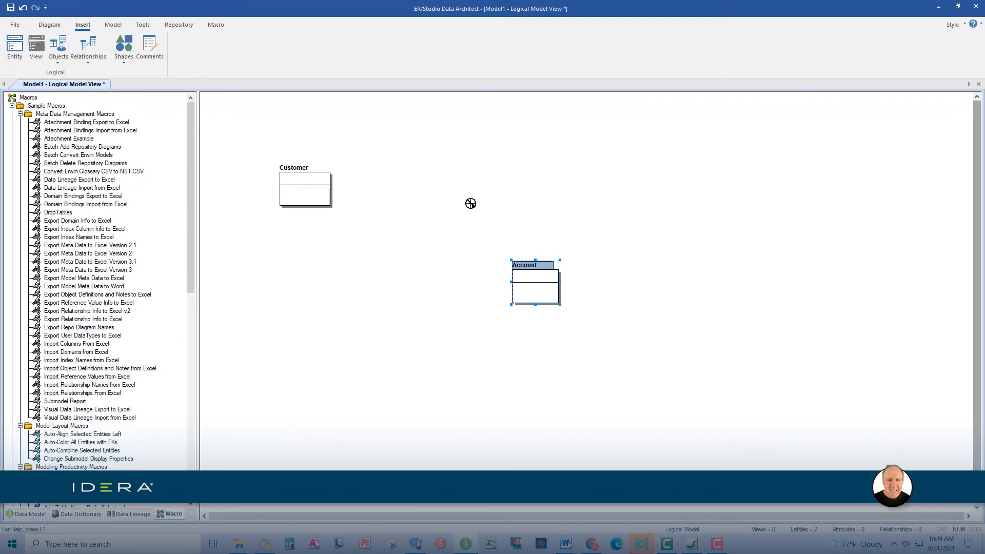
mouse_move(436, 227)
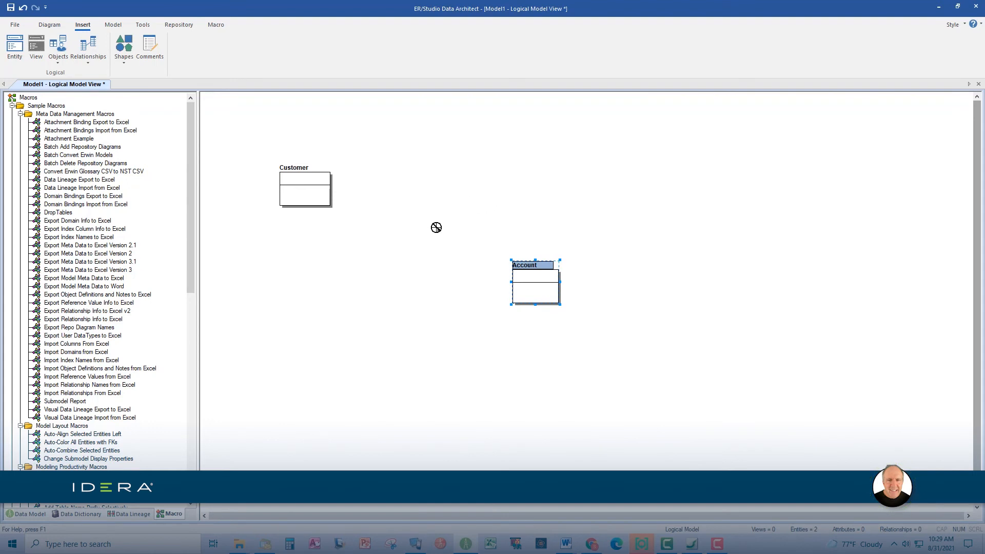
mouse_move(314, 193)
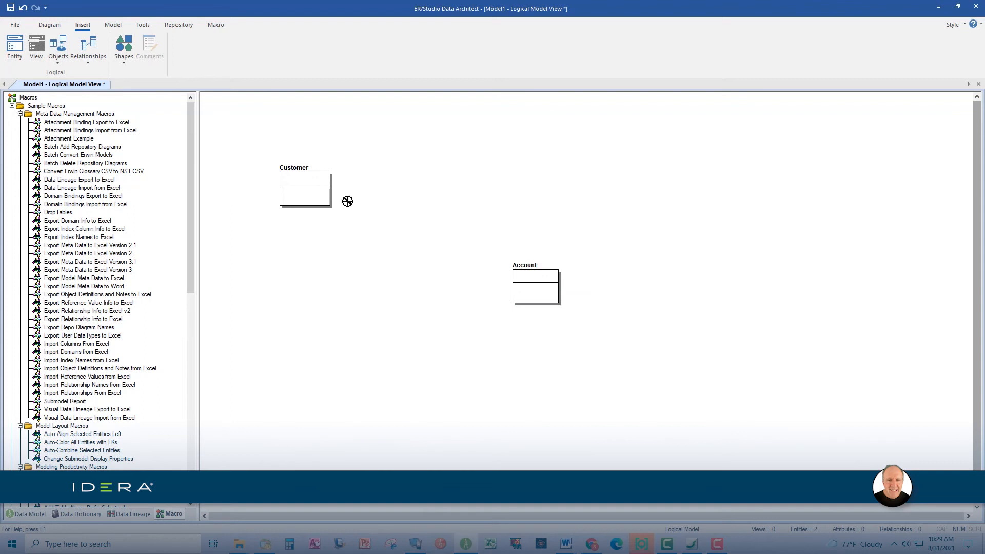
mouse_move(546, 225)
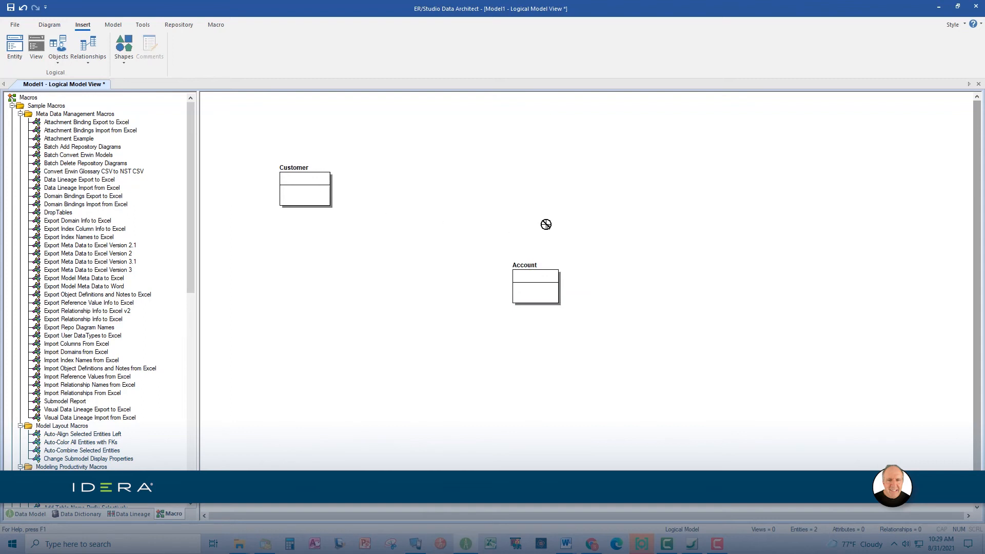
mouse_move(535, 276)
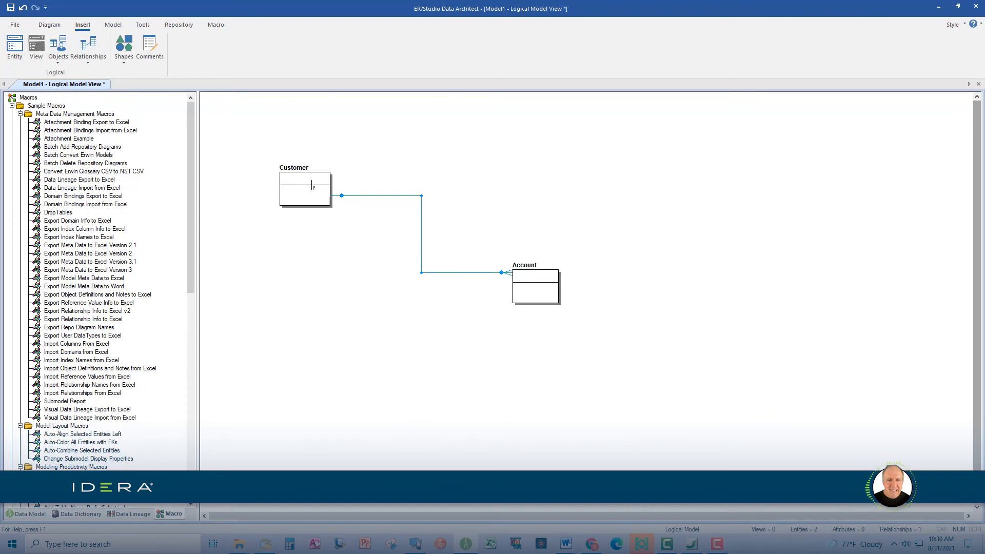
Step: Open the Customer entity in the Entity Editor on its Attributes tab
right_click(305, 189)
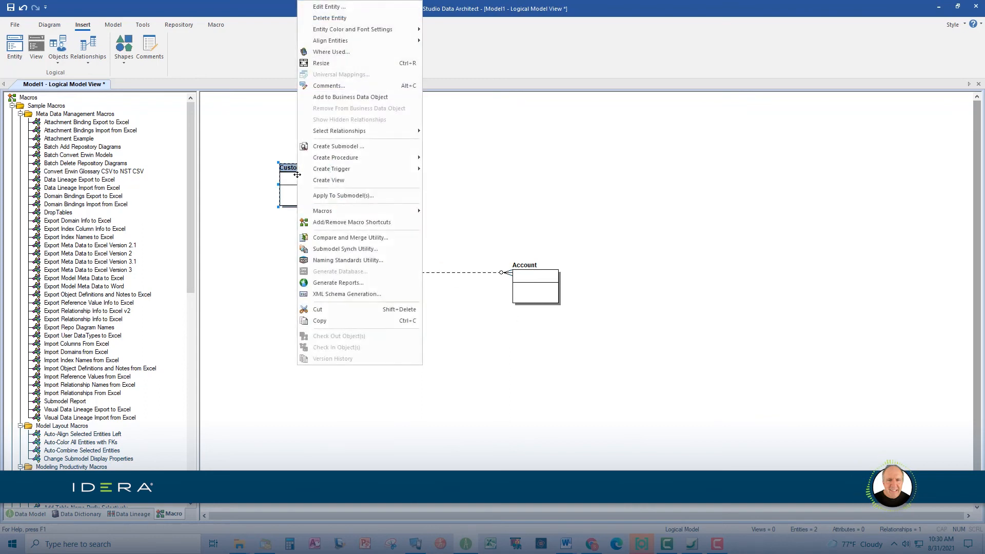
mouse_move(330, 18)
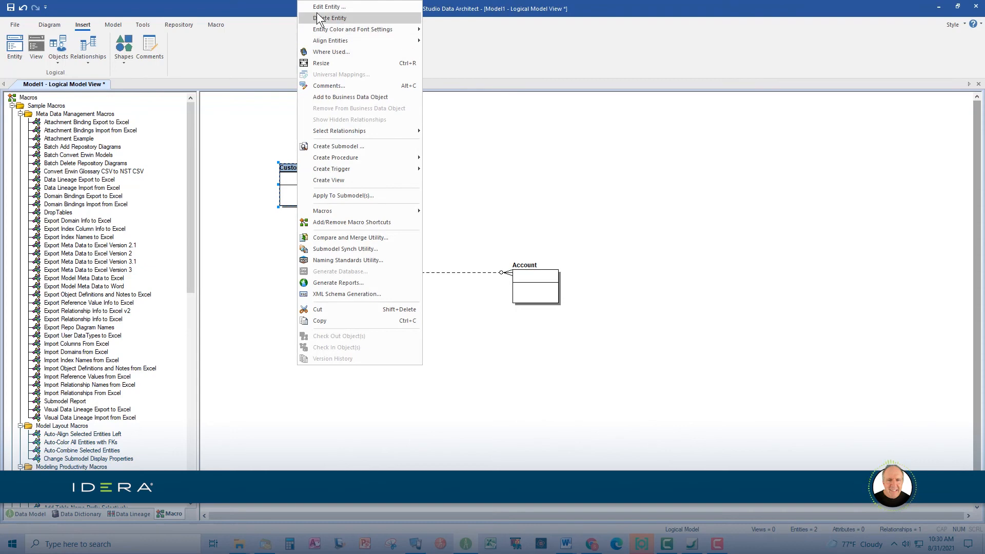
left_click(328, 6)
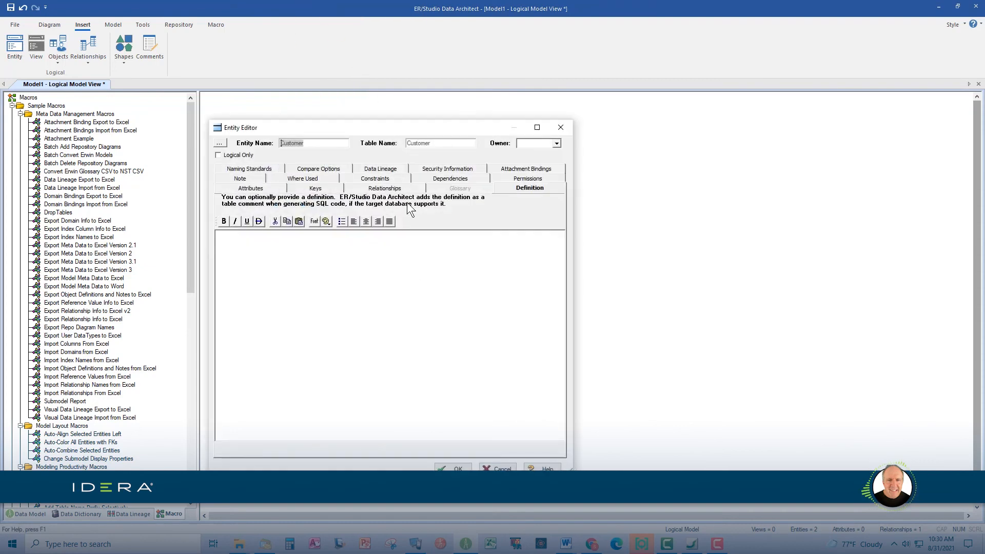
mouse_move(412, 213)
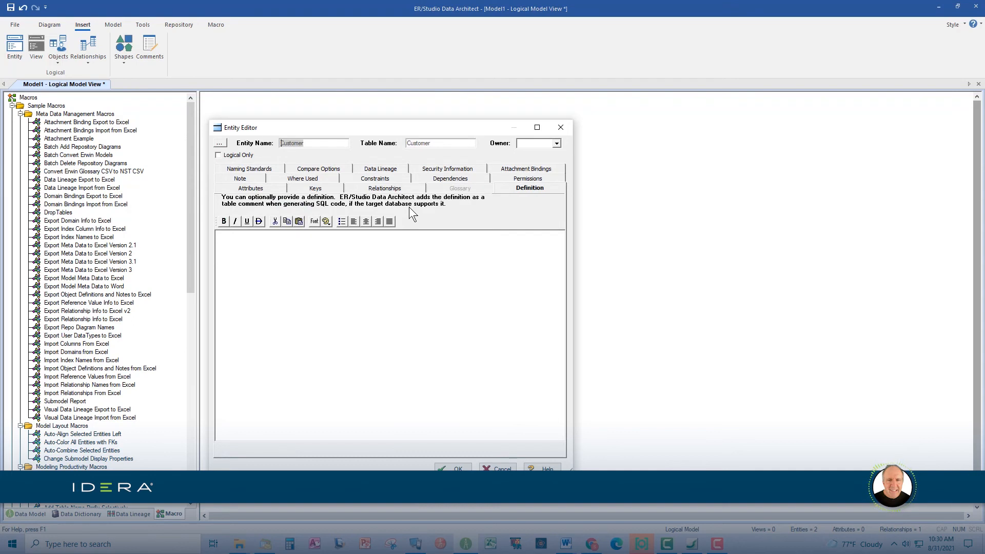
mouse_move(360, 152)
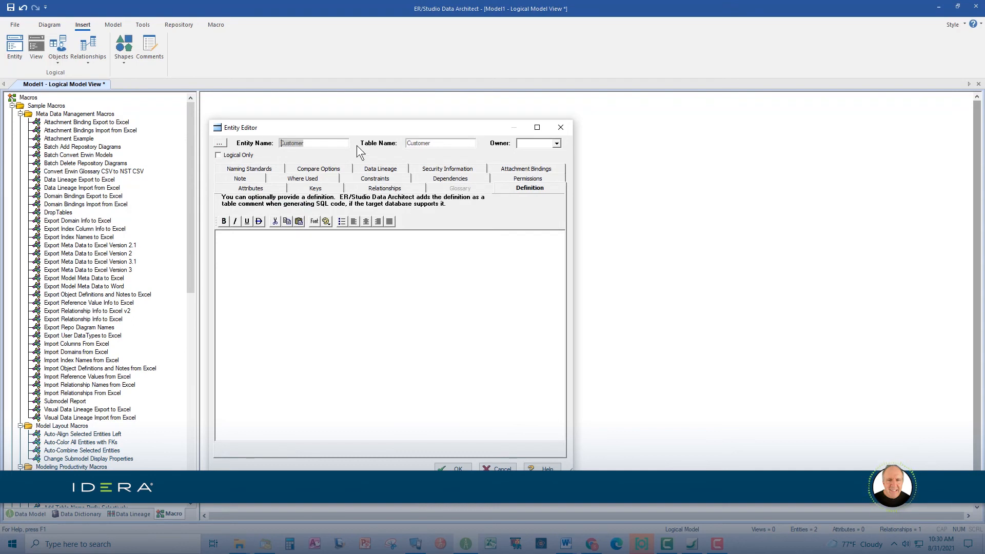
left_click(250, 189)
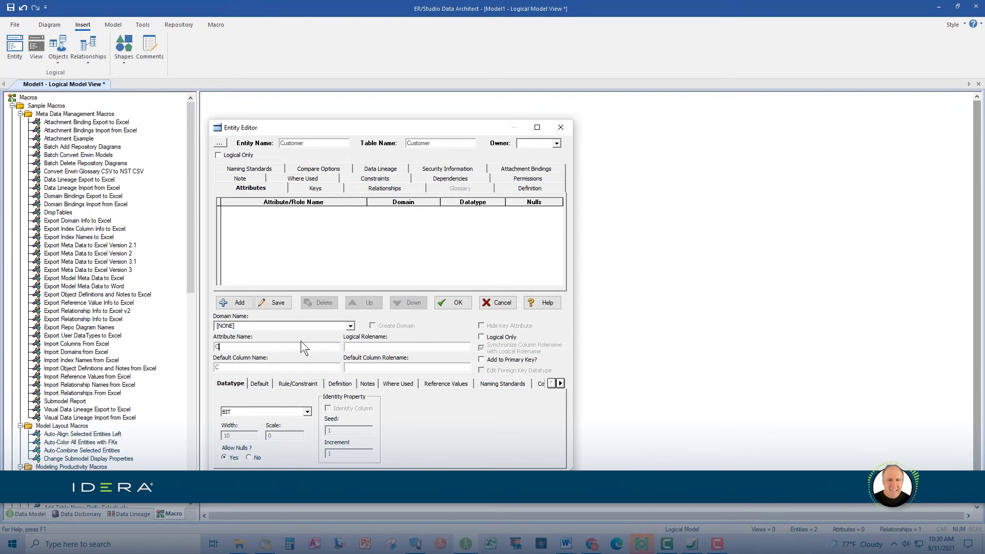
Step: Name the new attribute Customer Number, make it INTEGER, and add it to the primary key
type("Customer Number")
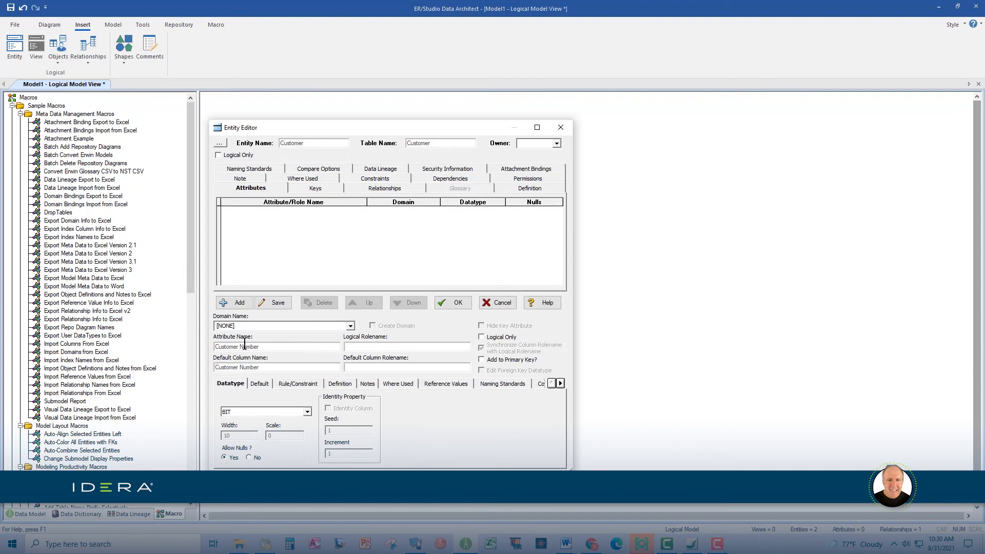
left_click(307, 411)
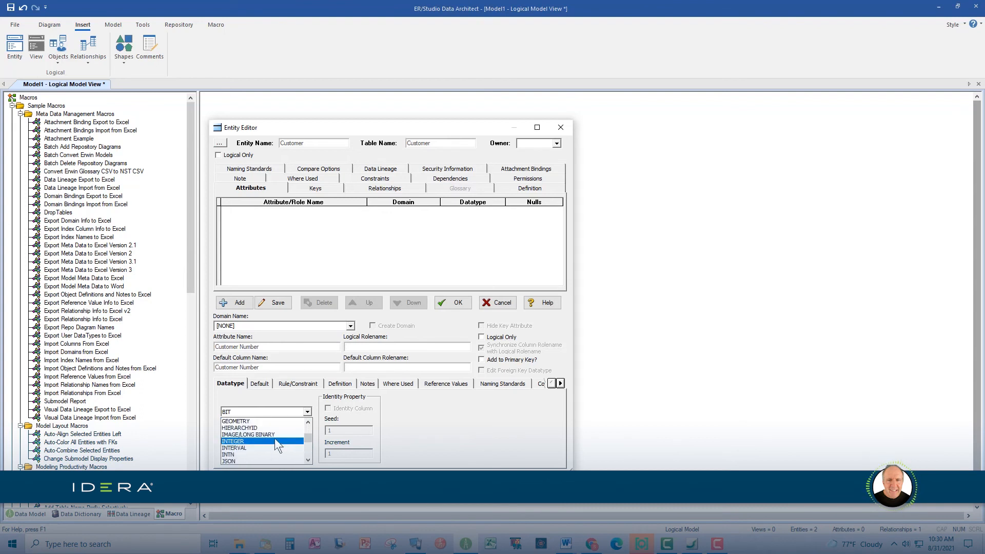
left_click(234, 442)
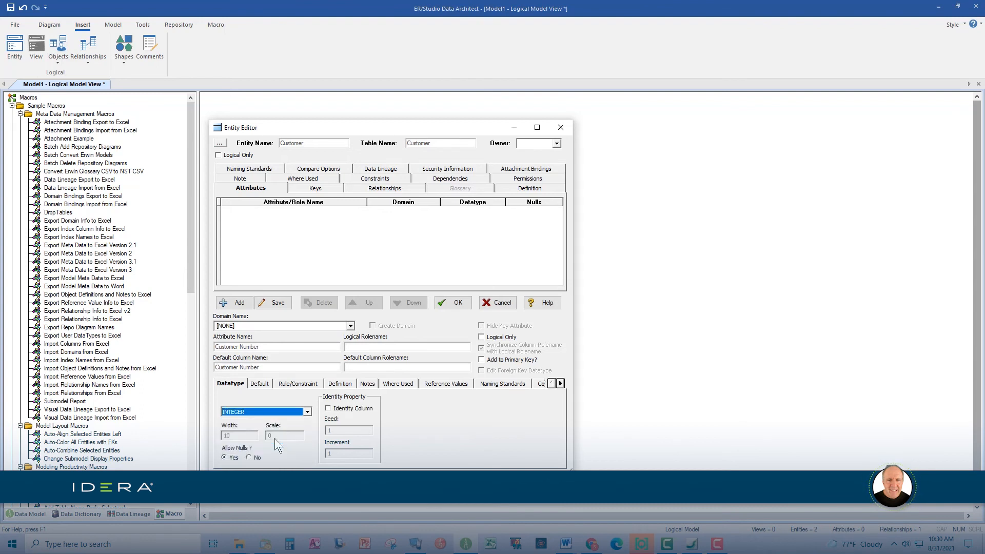
mouse_move(359, 395)
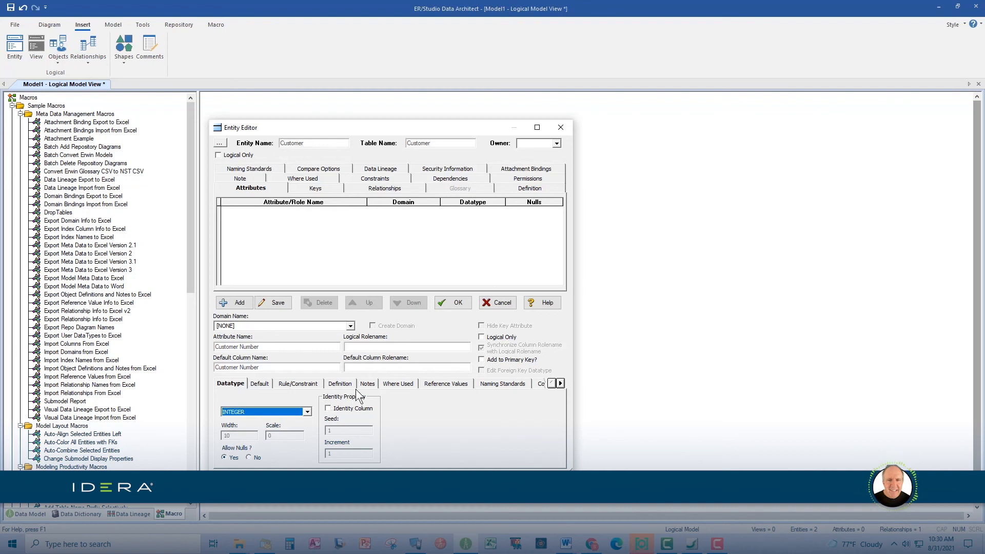
left_click(481, 359)
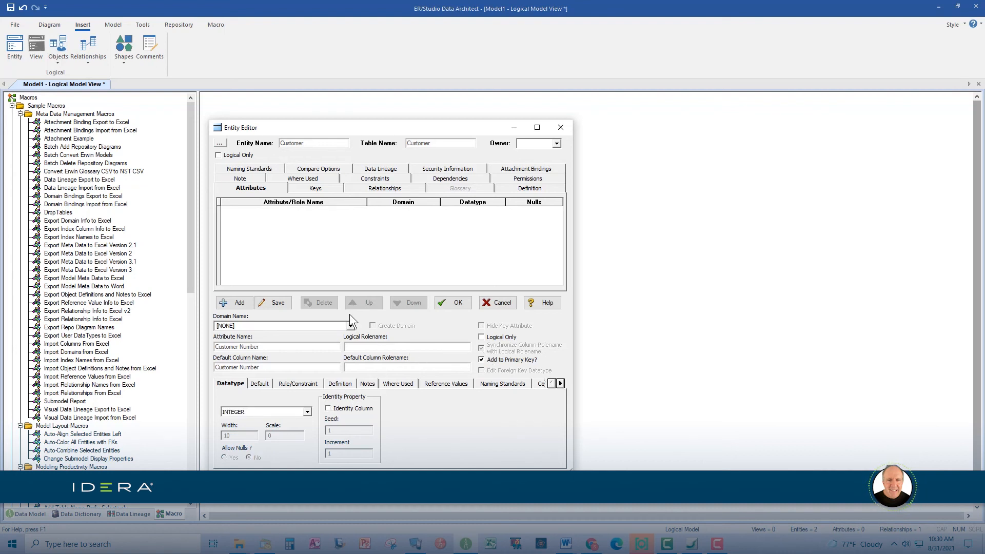
Step: Give Customer Number the definition 'This is the customer number!!'
left_click(341, 384)
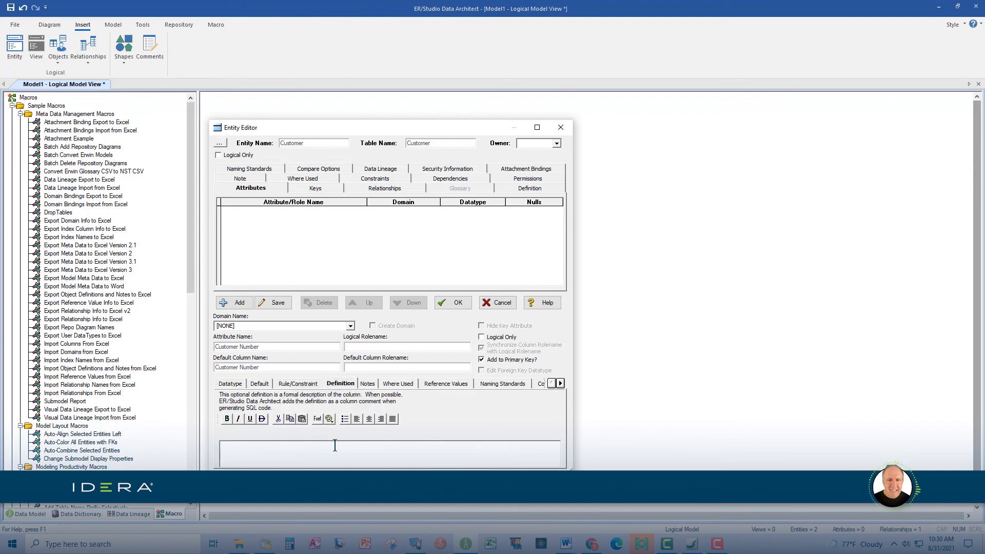
type("This")
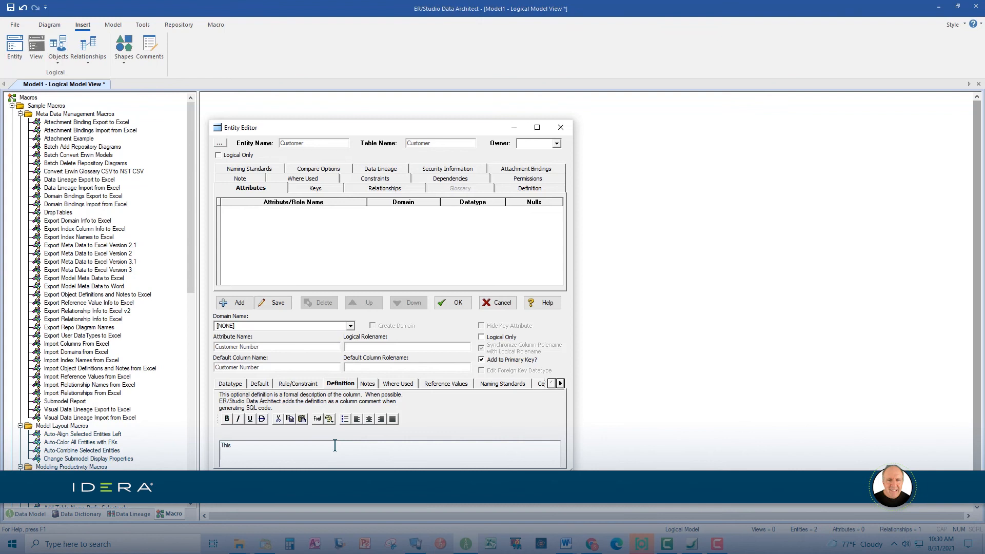
type("is t")
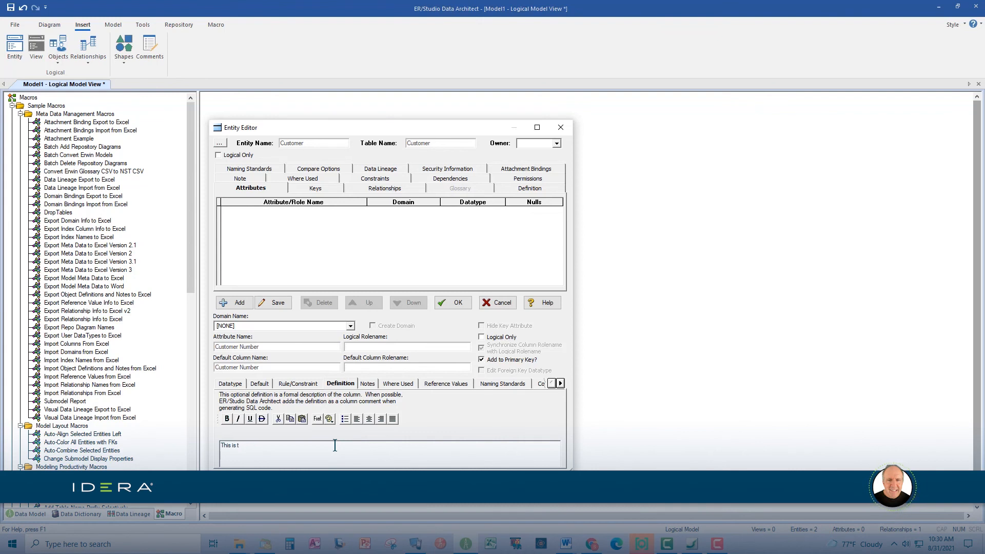
type("he customer number!!")
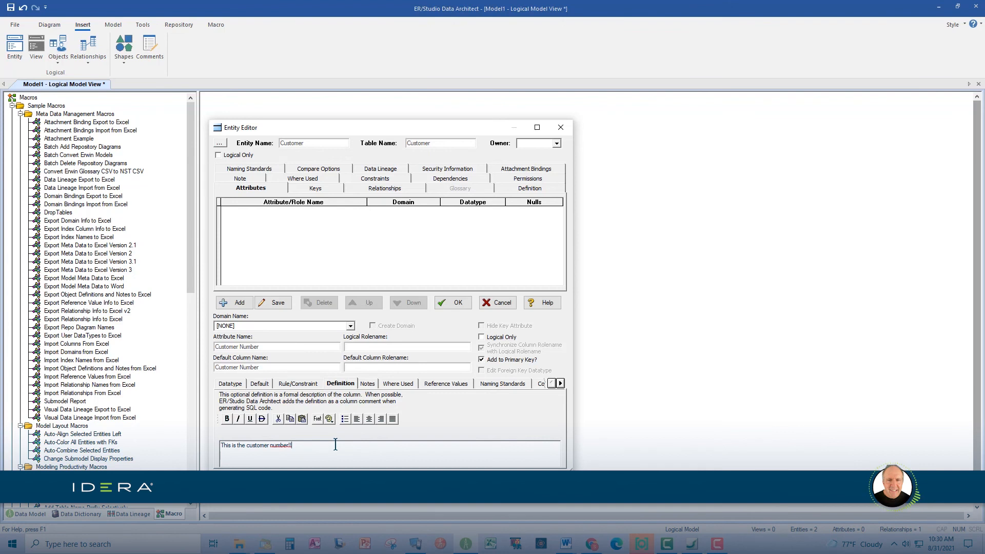
mouse_move(367, 434)
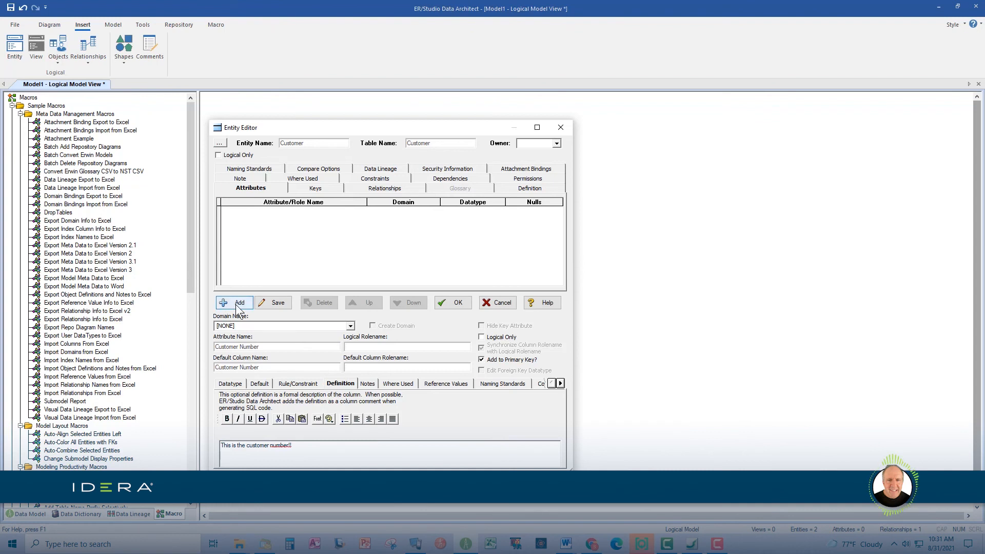
Step: Add Customer Number, Customer First Name, Customer Last Name and Favorite Song, then close the editor with OK
left_click(234, 302)
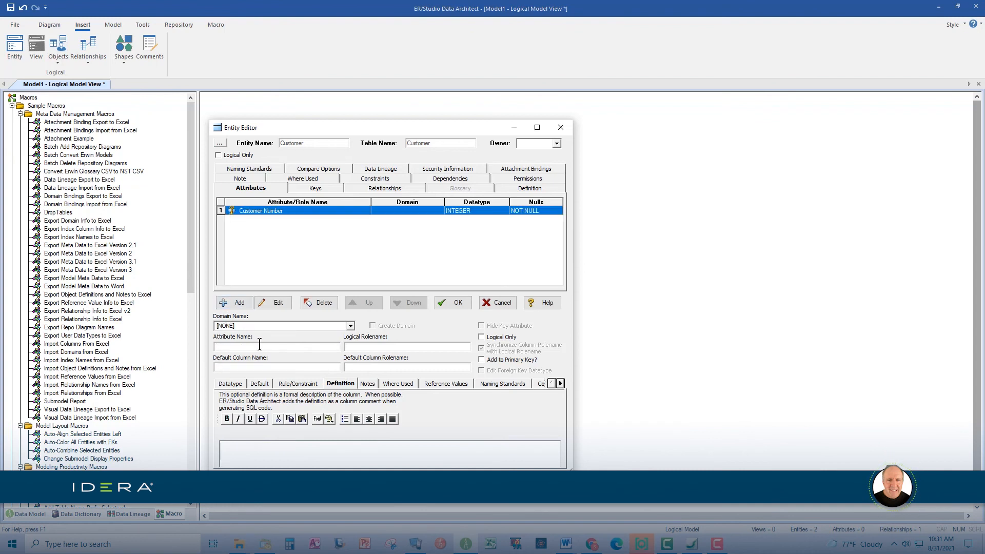
type("Customer First Name")
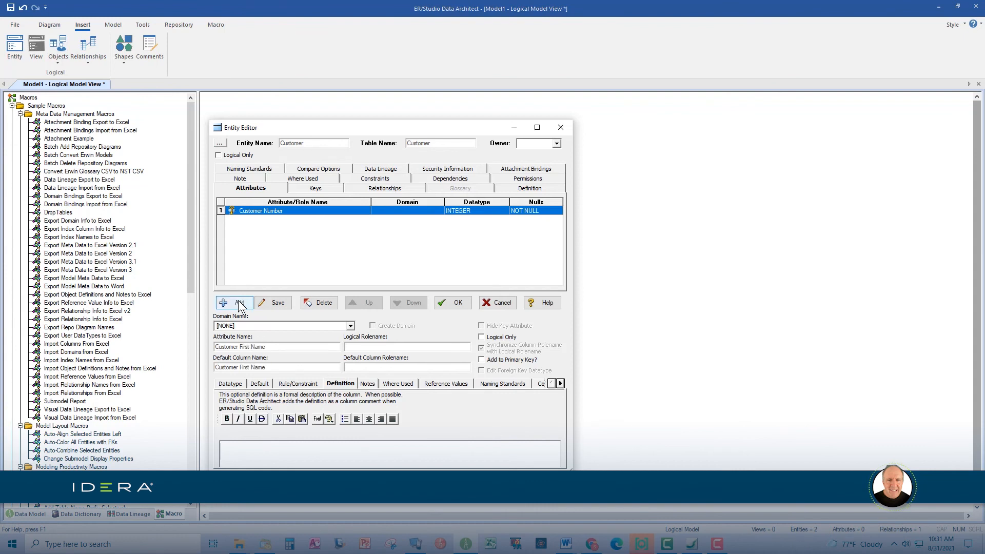
left_click(234, 302)
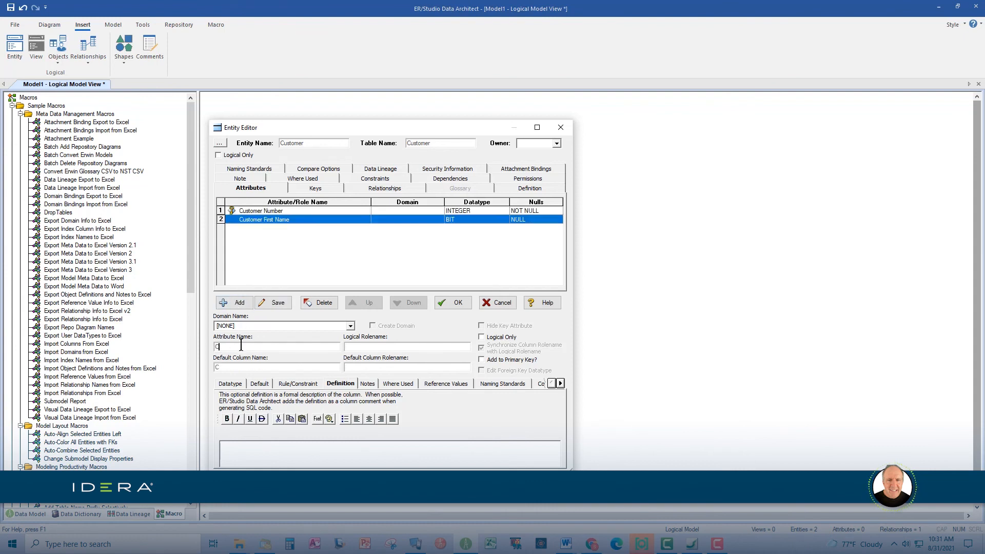
type("Customer Last")
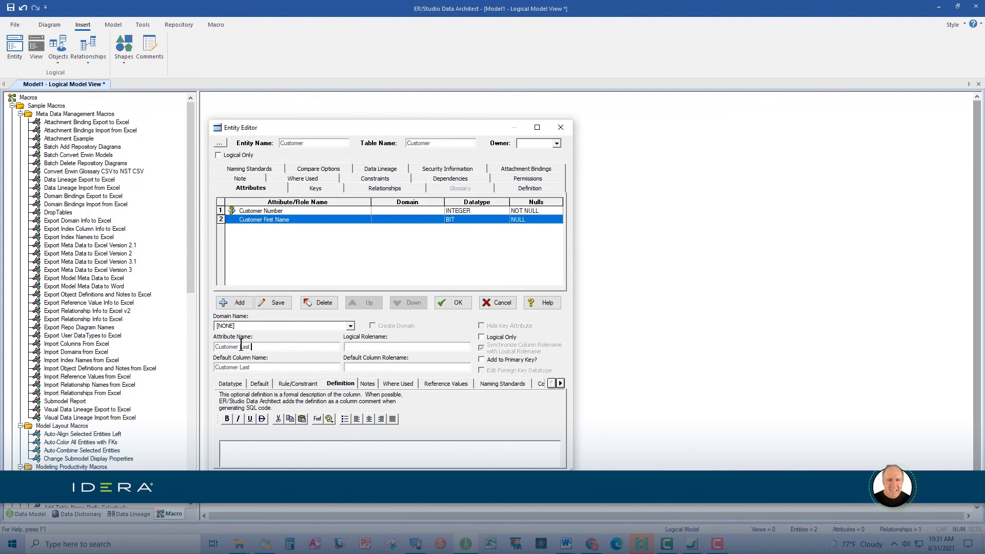
type("Name")
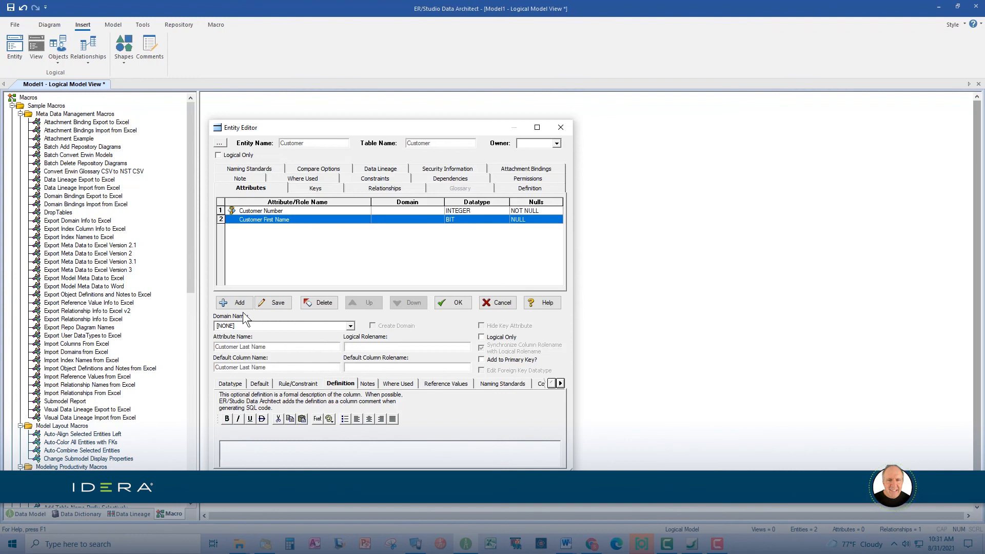
left_click(232, 302)
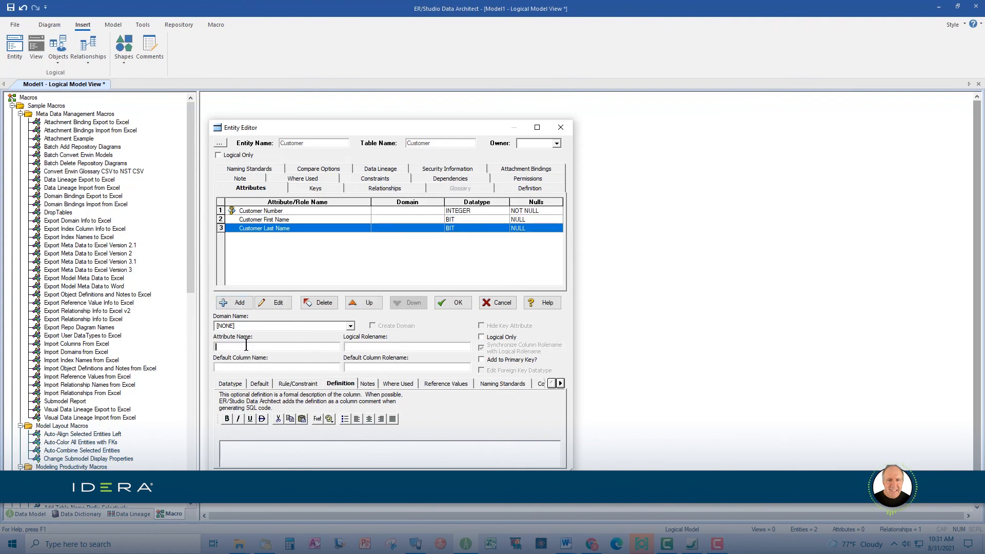
type("Favorite Song")
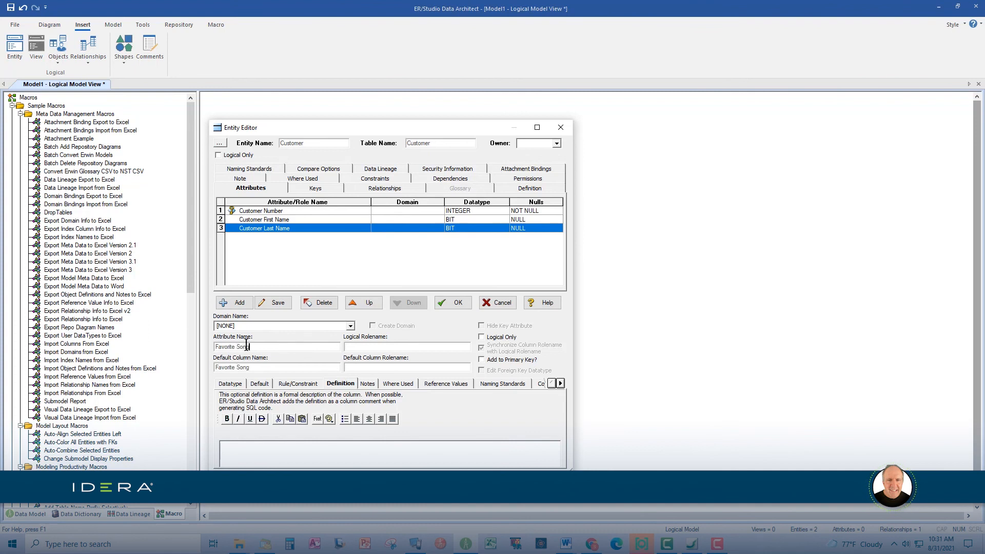
left_click(233, 303)
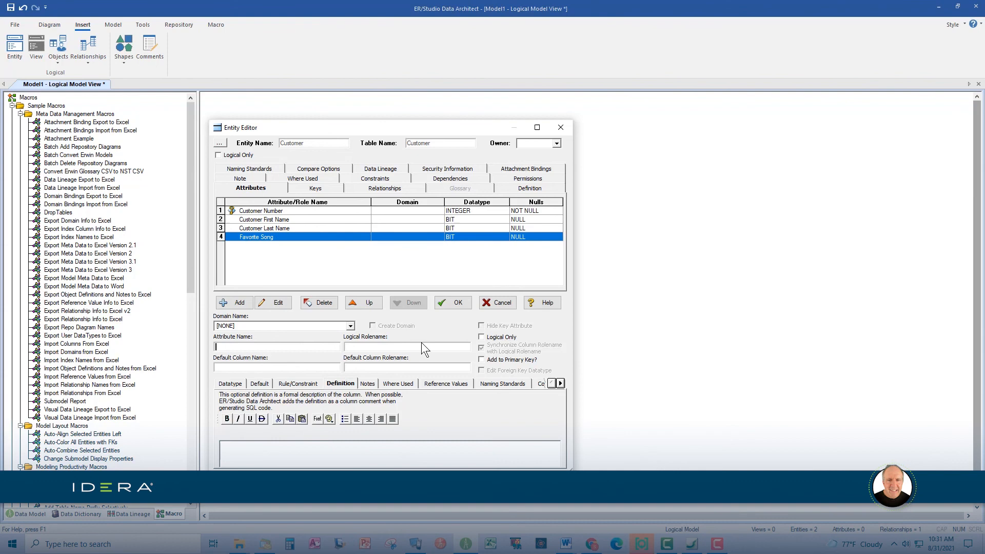
left_click(451, 302)
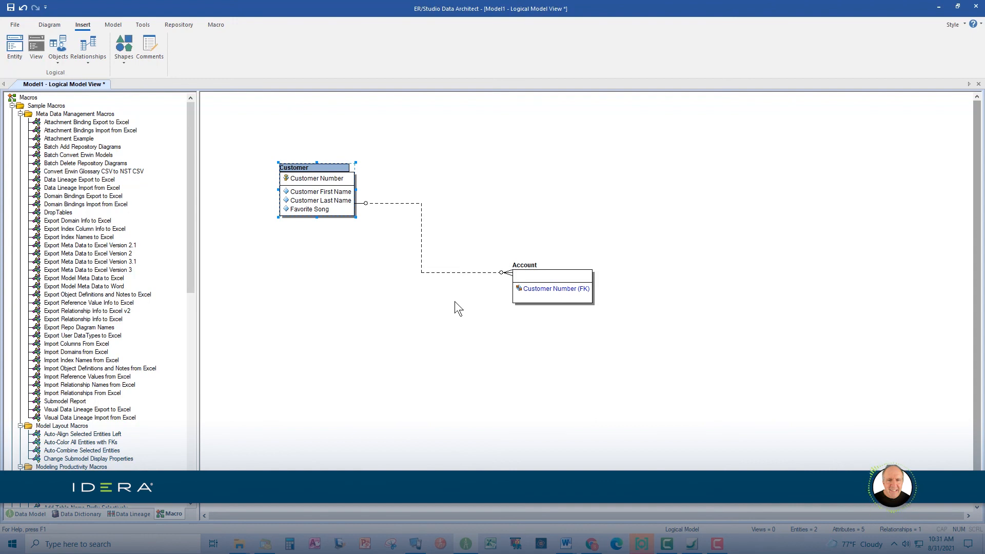
mouse_move(264, 138)
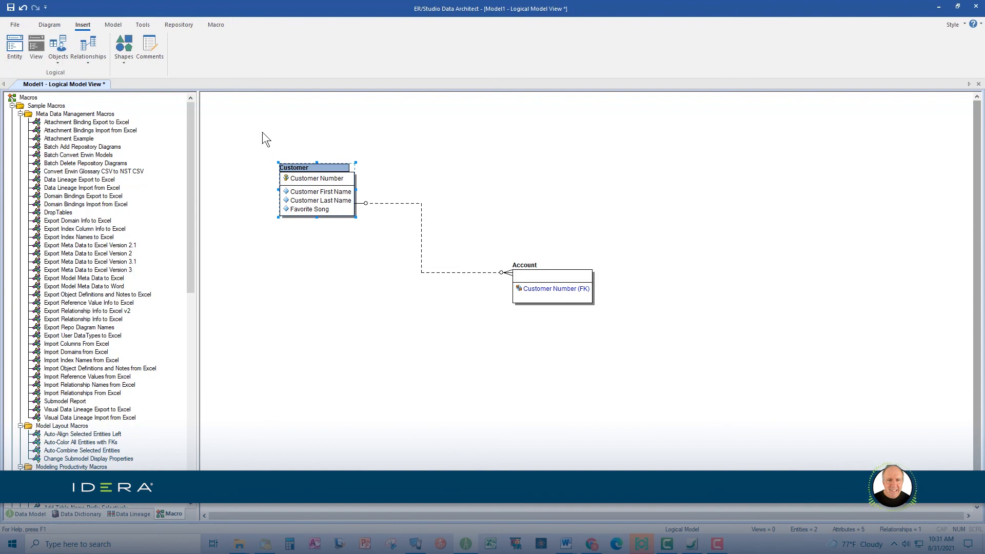
Step: Select Customer and Account and align them along their tops
left_click(263, 140)
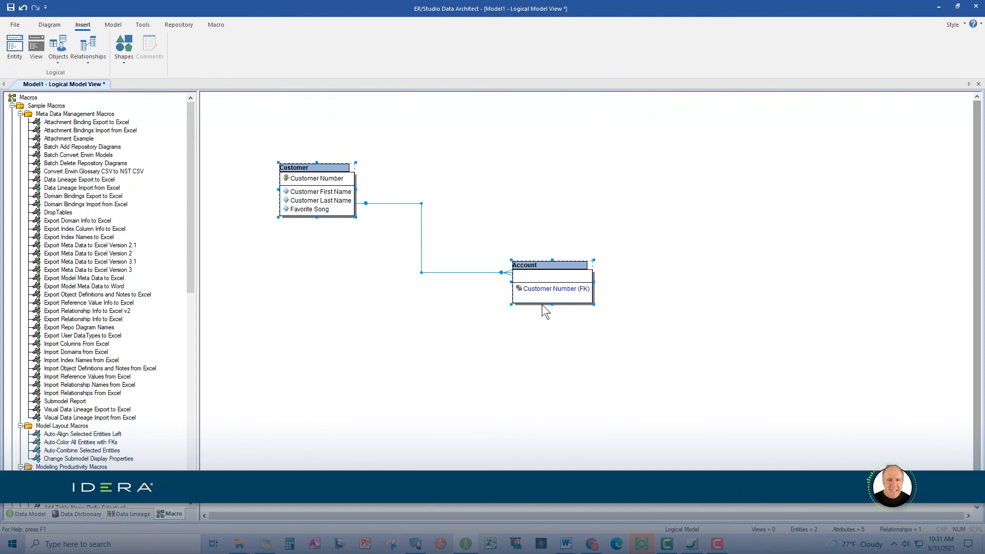
mouse_move(106, 21)
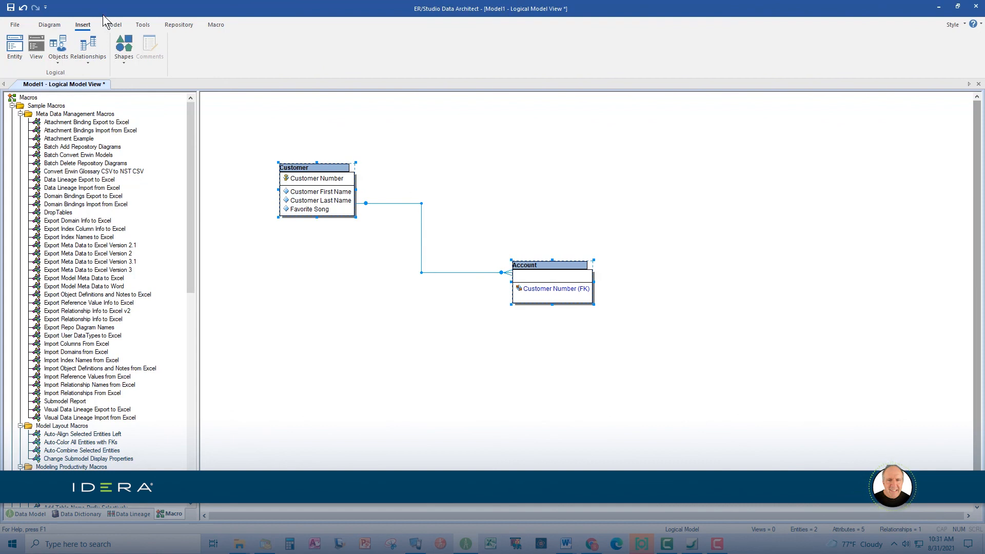
left_click(49, 24)
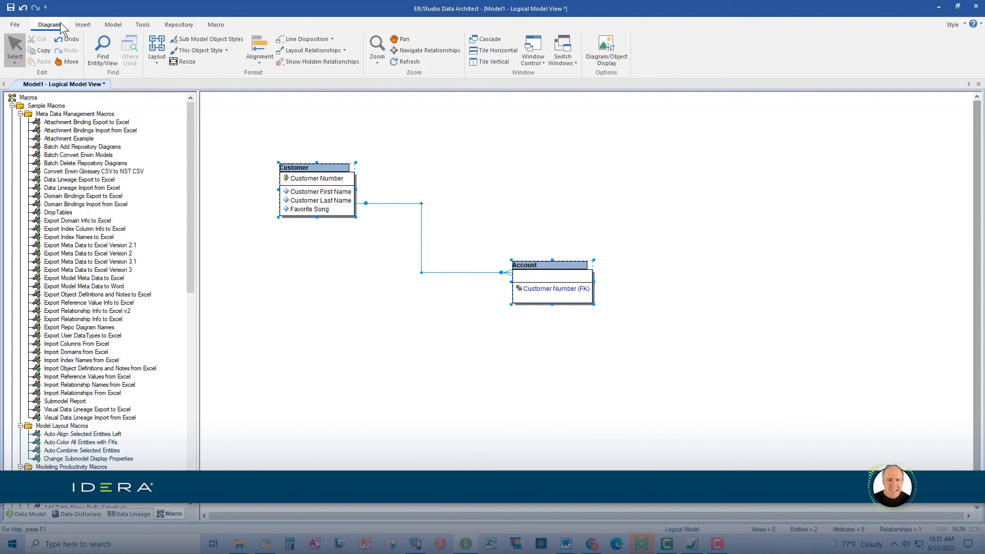
left_click(259, 51)
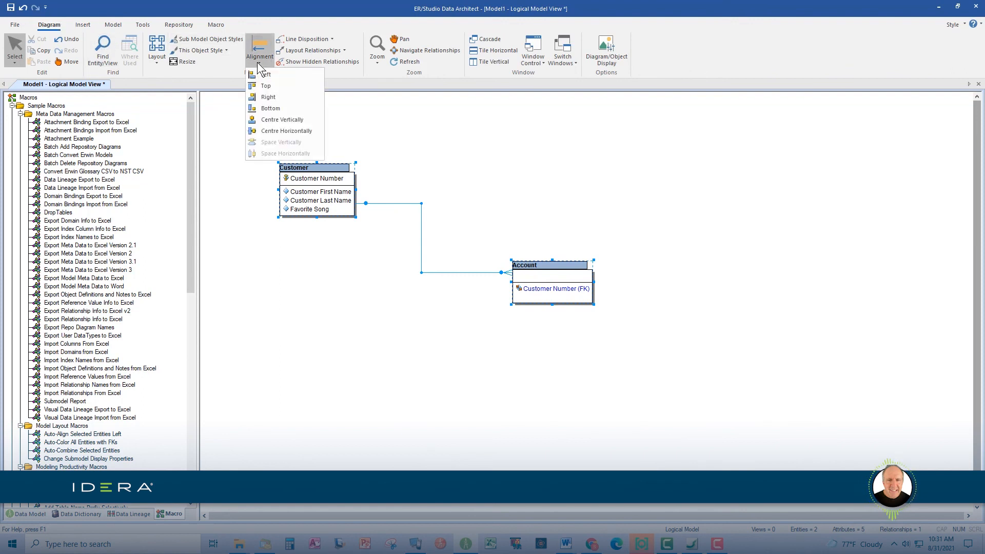
mouse_move(266, 85)
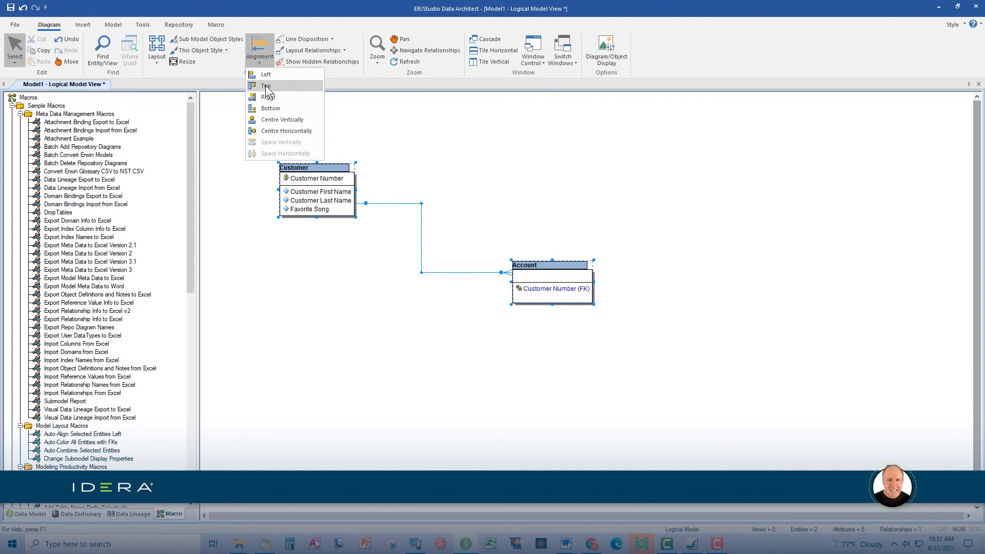
left_click(266, 86)
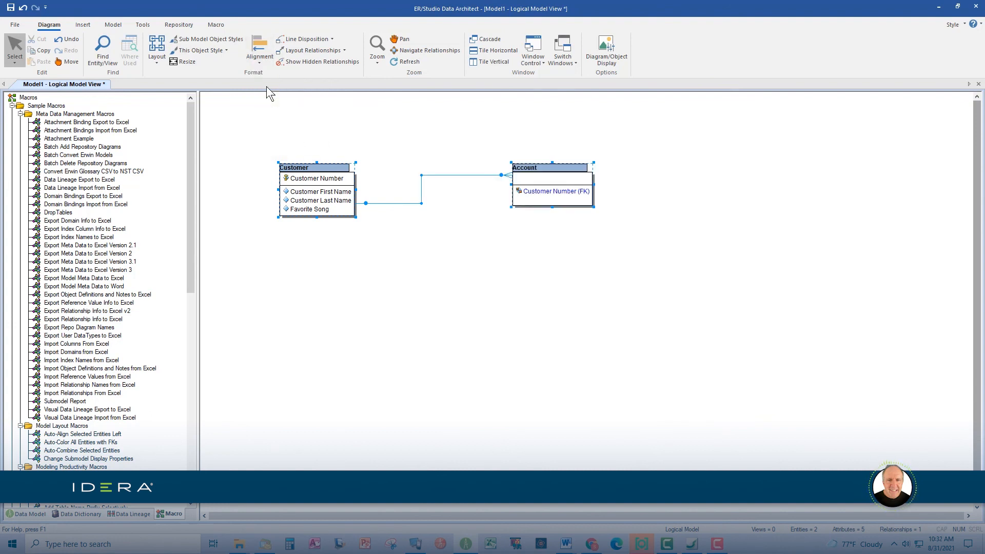
Step: Straighten the relationship line between Customer and Account
left_click(455, 195)
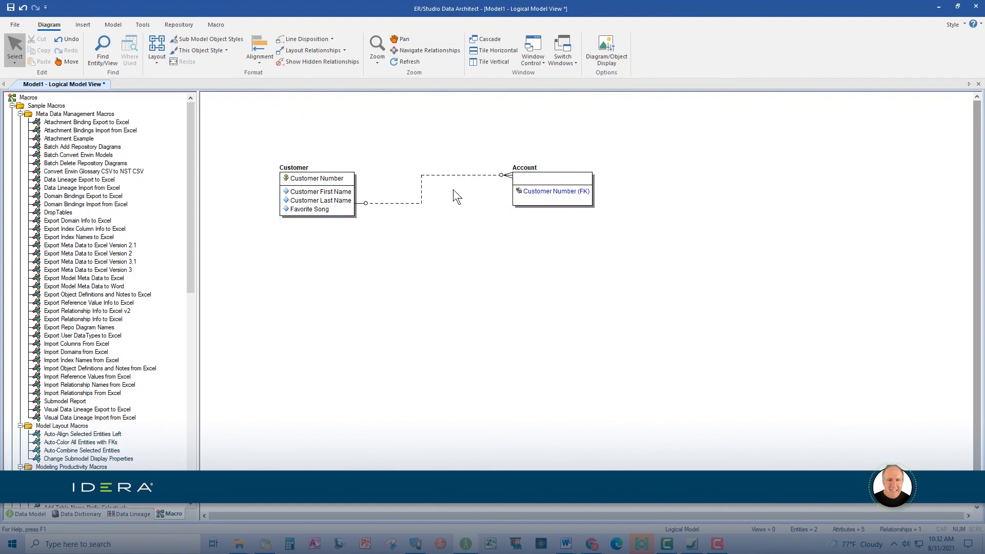
right_click(420, 203)
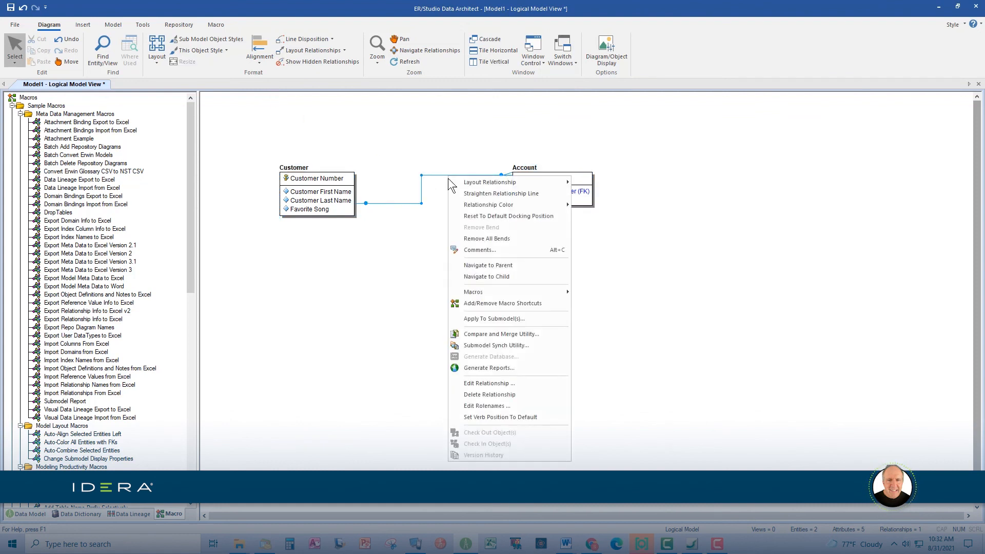
left_click(501, 193)
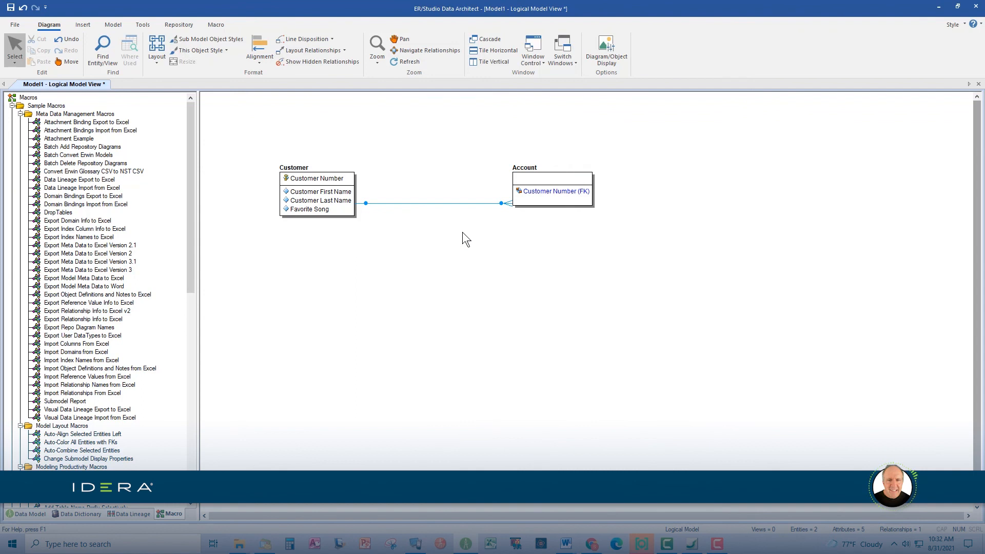
mouse_move(326, 117)
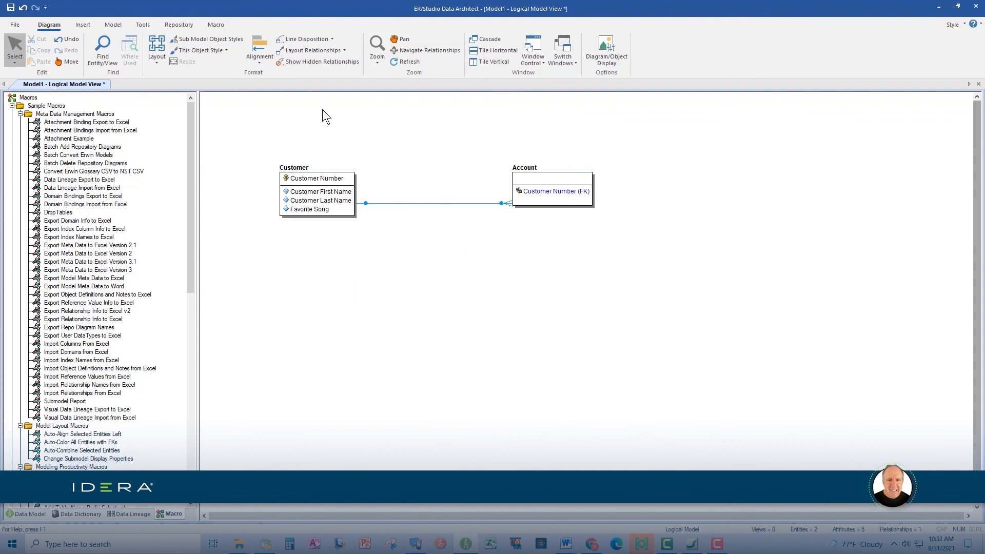
left_click(142, 25)
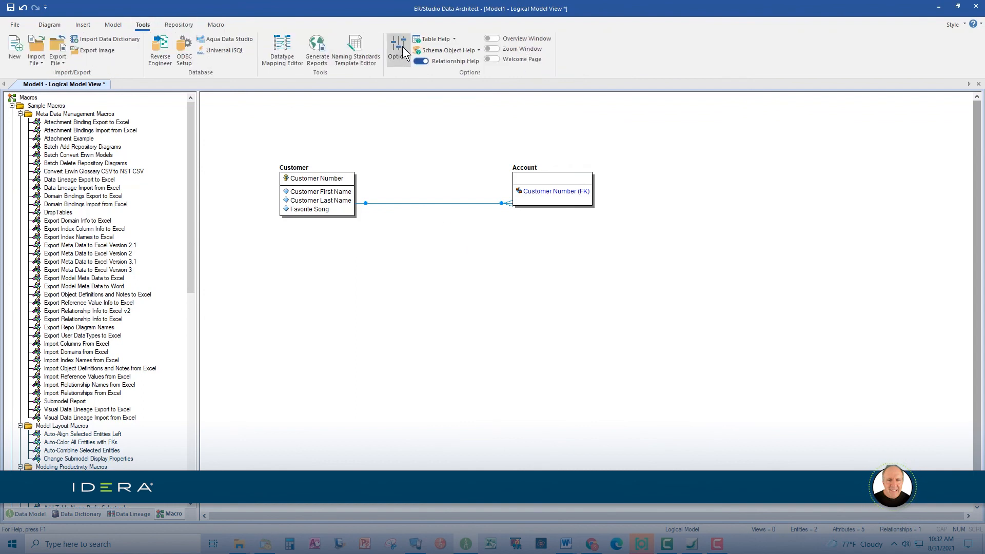
left_click(398, 50)
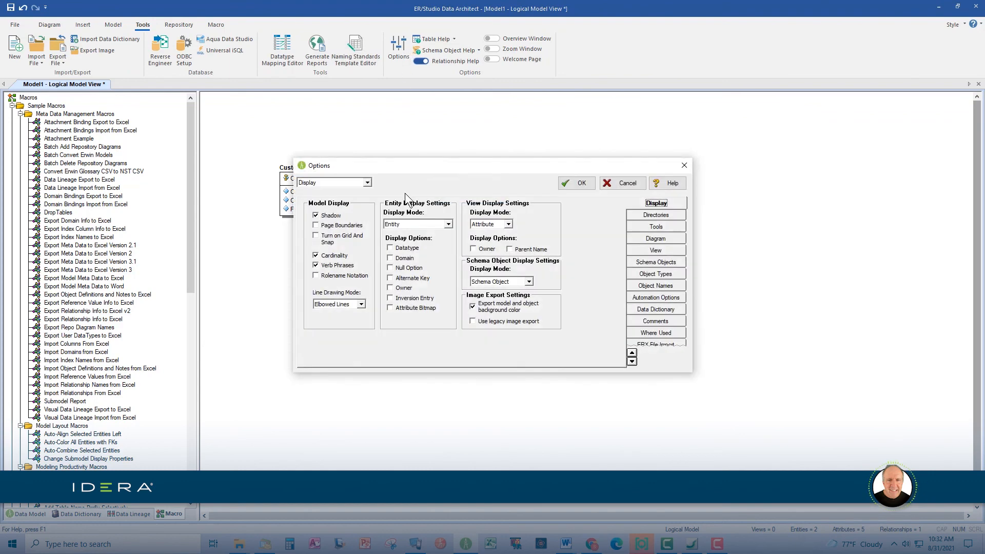
mouse_move(419, 241)
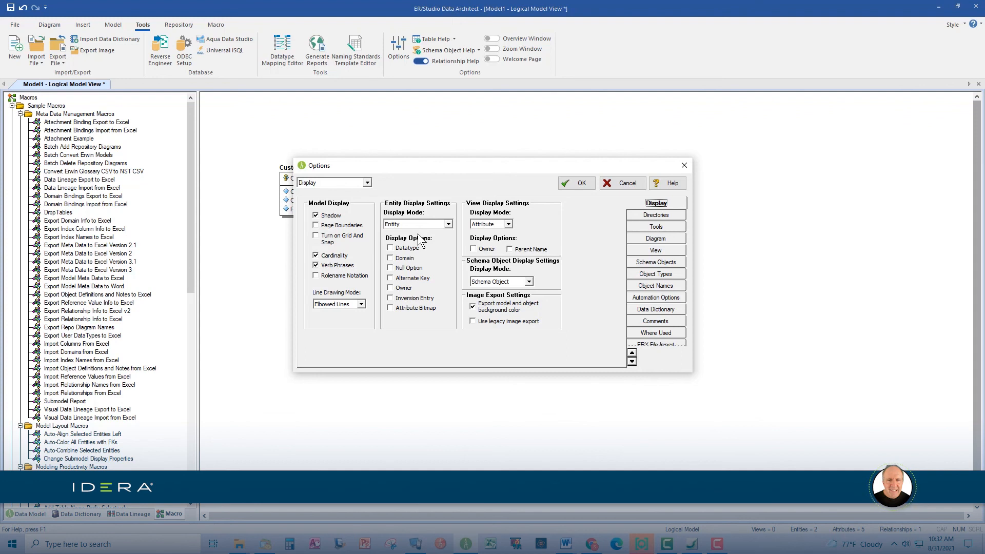
mouse_move(399, 206)
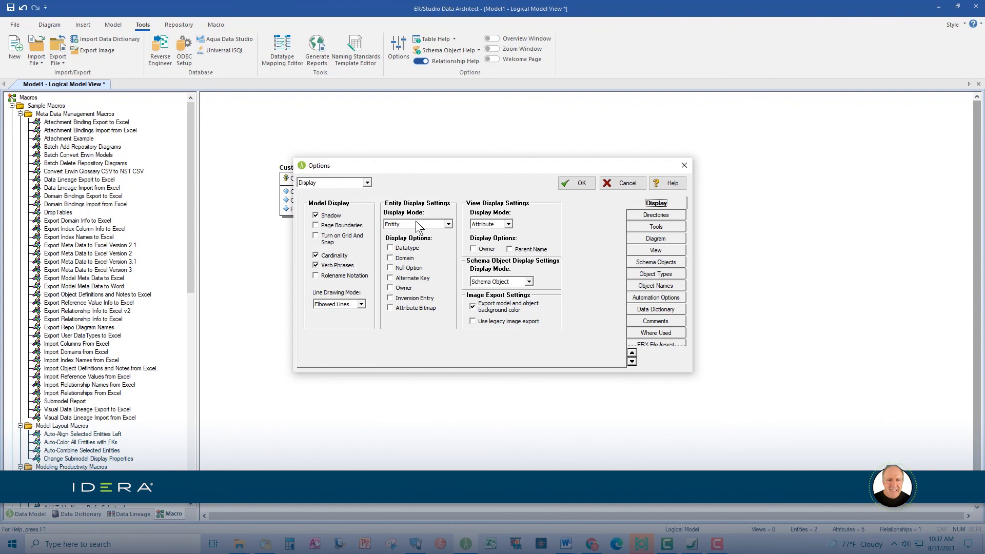
mouse_move(440, 222)
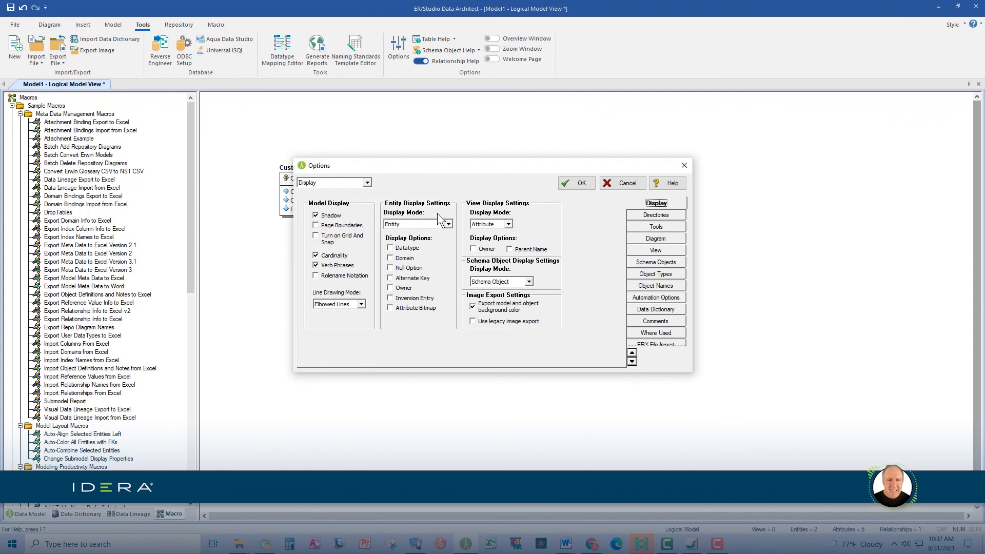
mouse_move(479, 207)
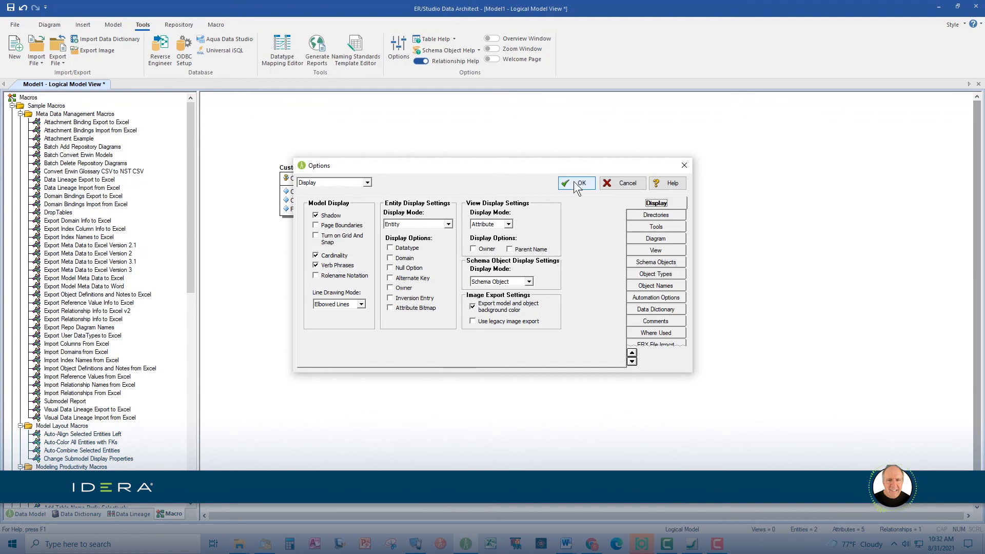
left_click(576, 183)
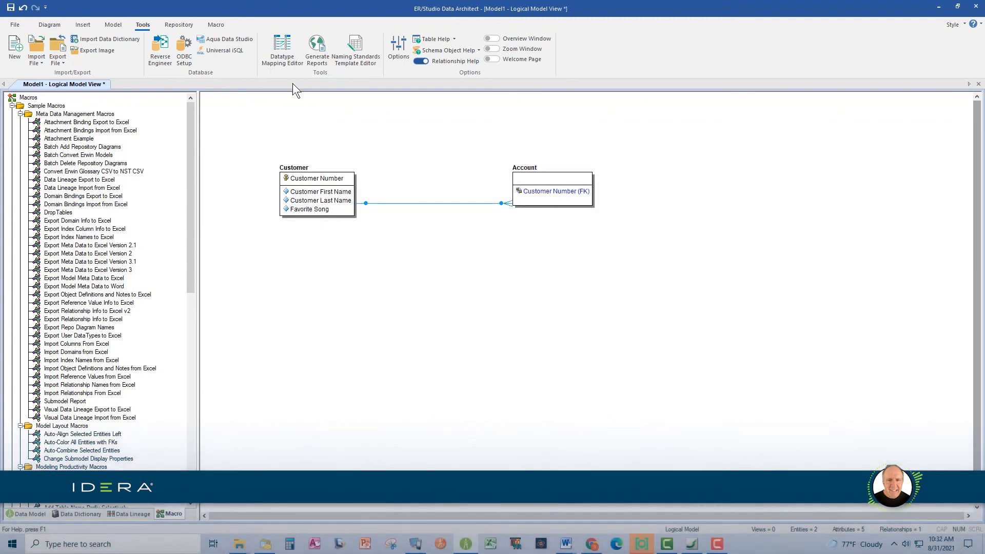